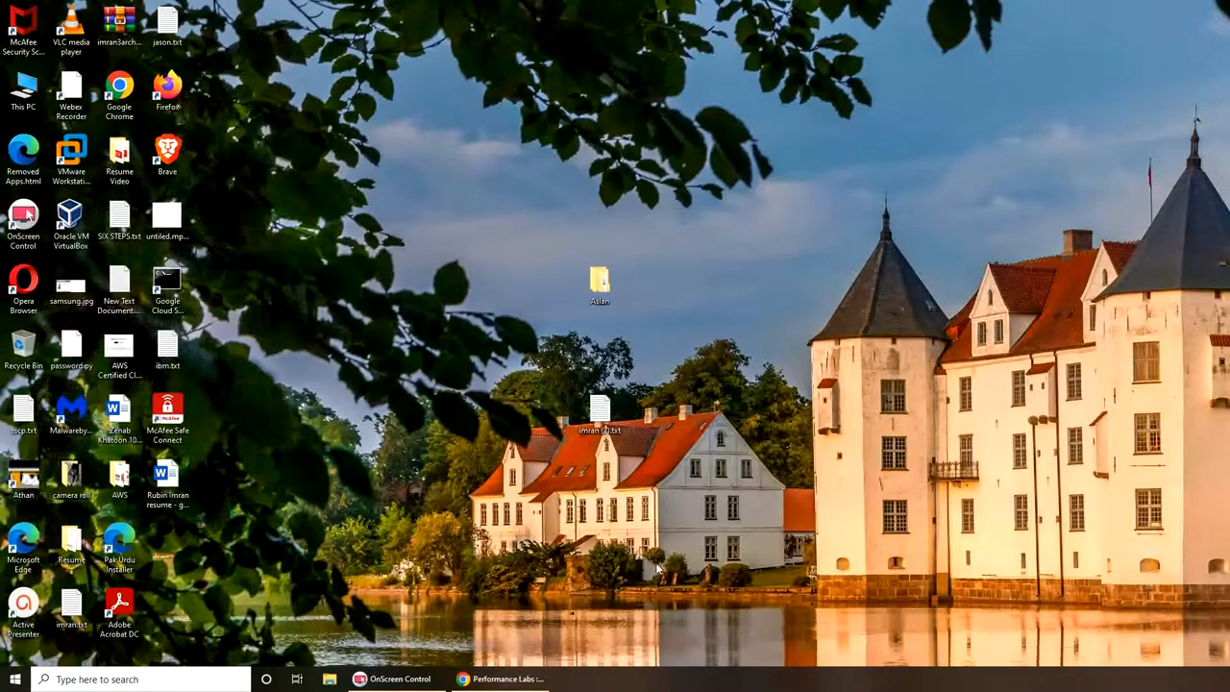
# - Locate lab 4.2.1 Using Windows Firewall in the CompTIA Security+ labs list and launch it
pyautogui.click(499, 679)
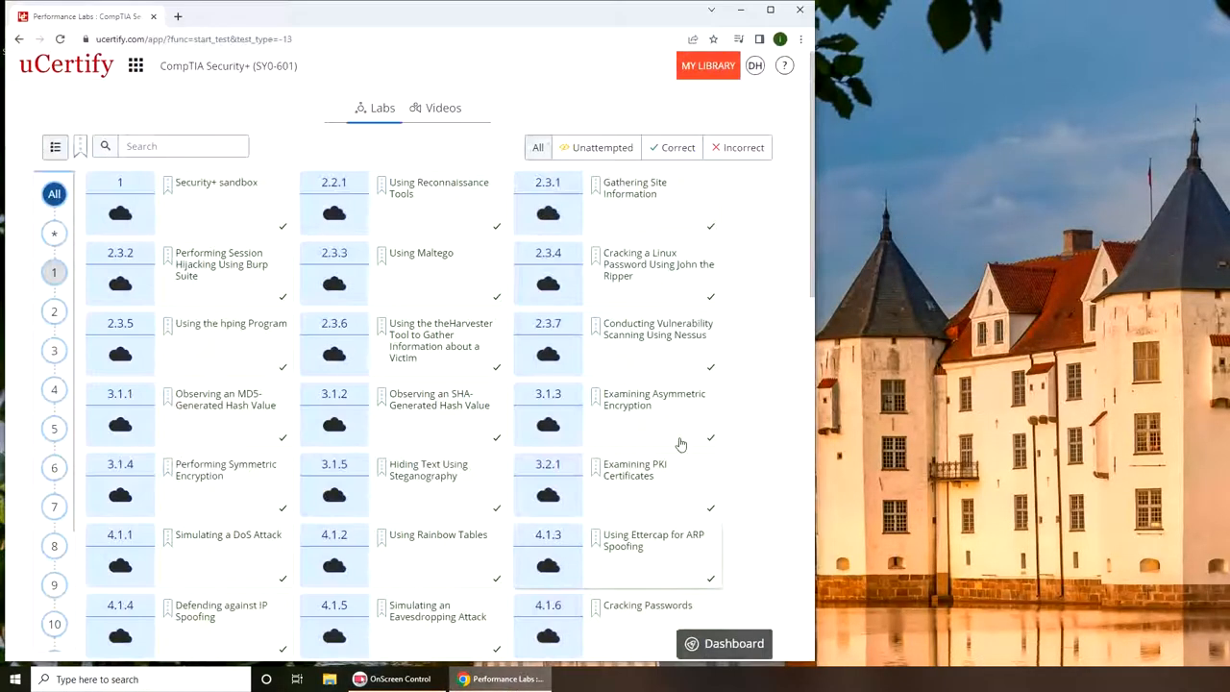
pyautogui.scroll(-3)
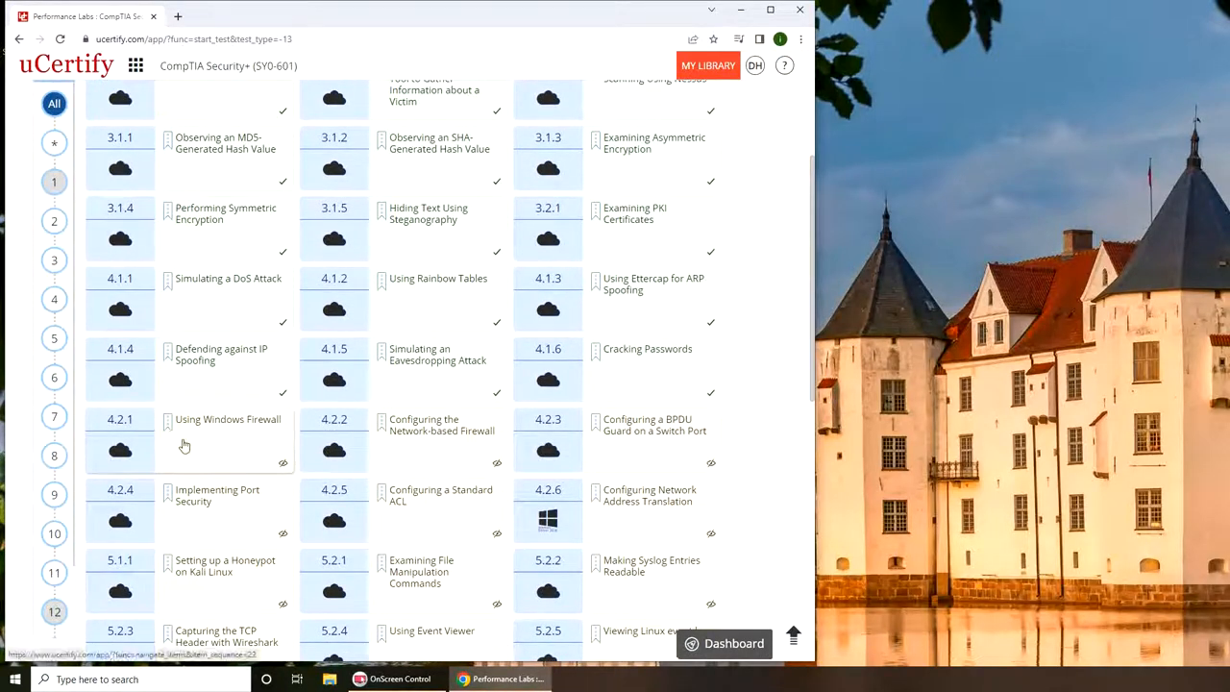
pyautogui.moveTo(214, 450)
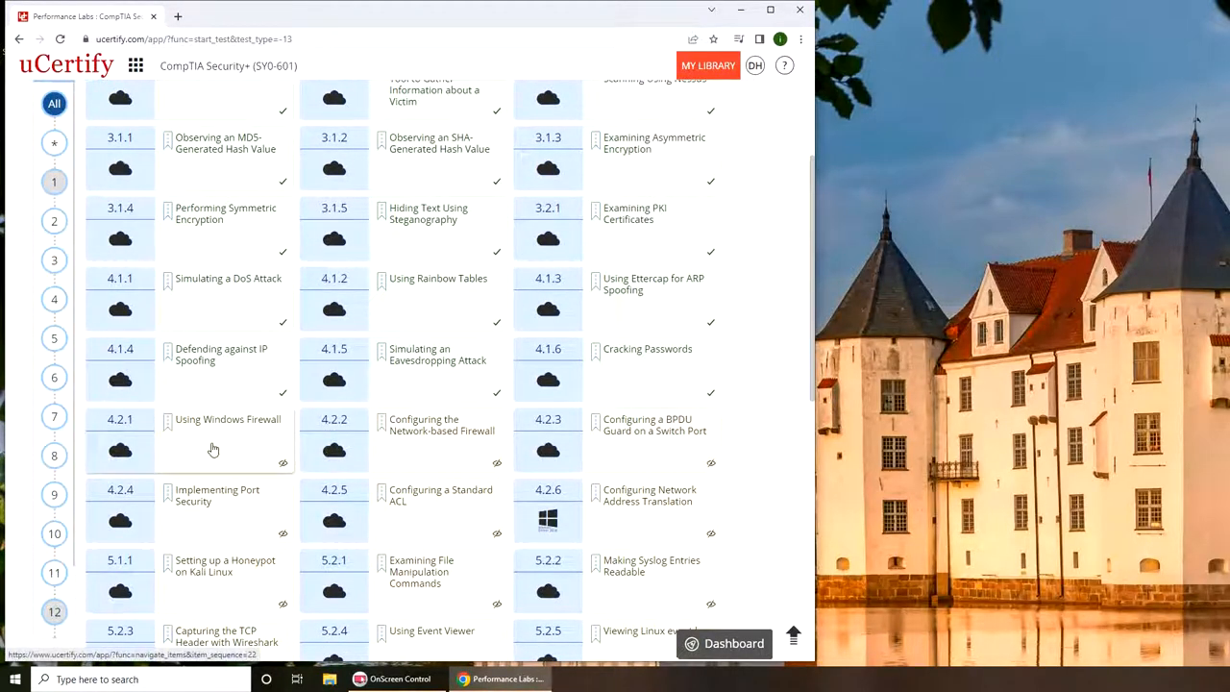
pyautogui.click(214, 450)
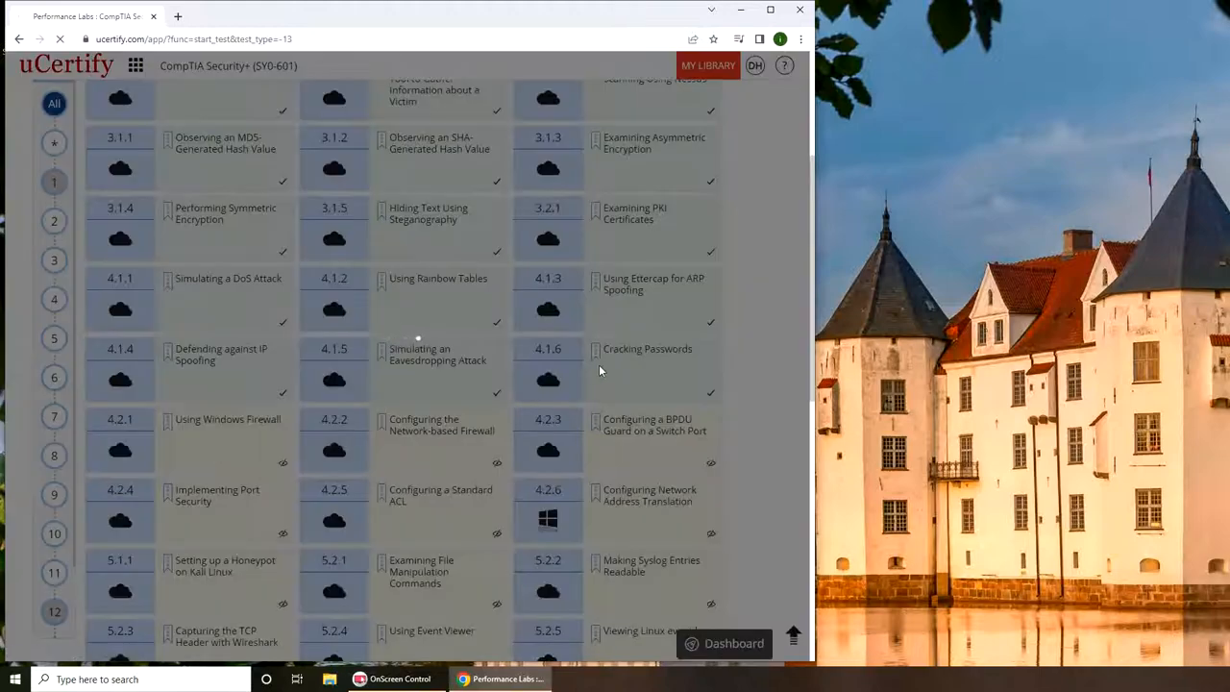
# - Power on and connect to the lab's virtual machine via Machine > On/Connect
pyautogui.click(227, 419)
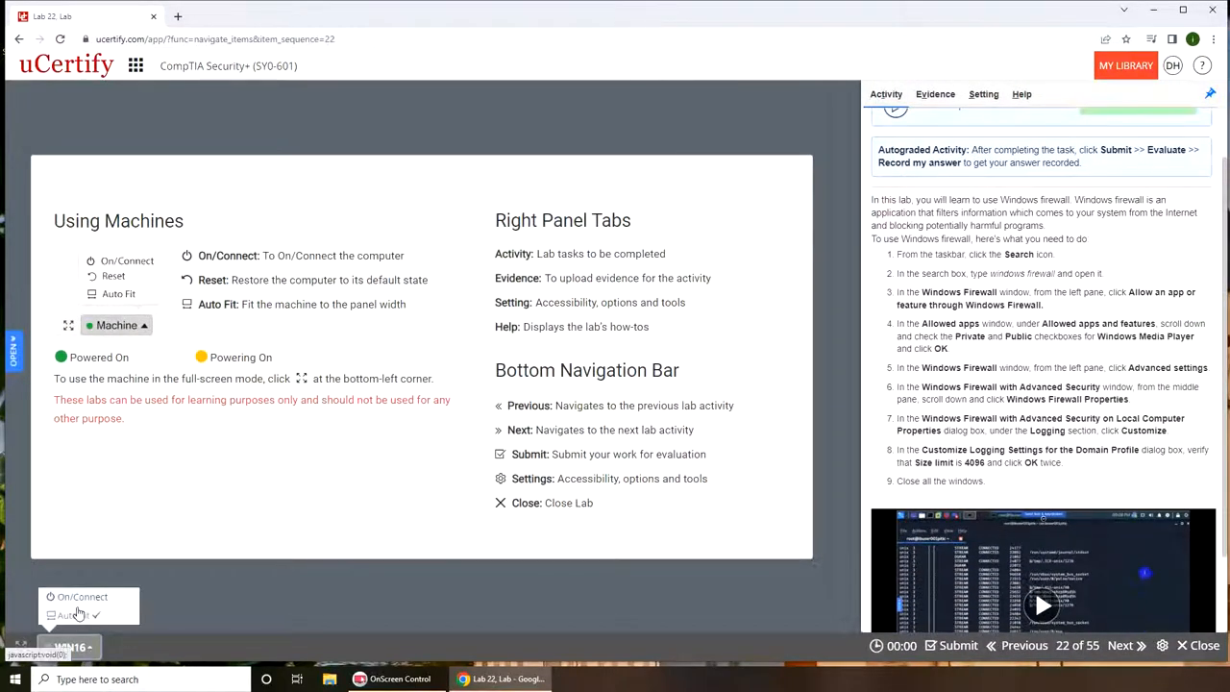
pyautogui.click(81, 596)
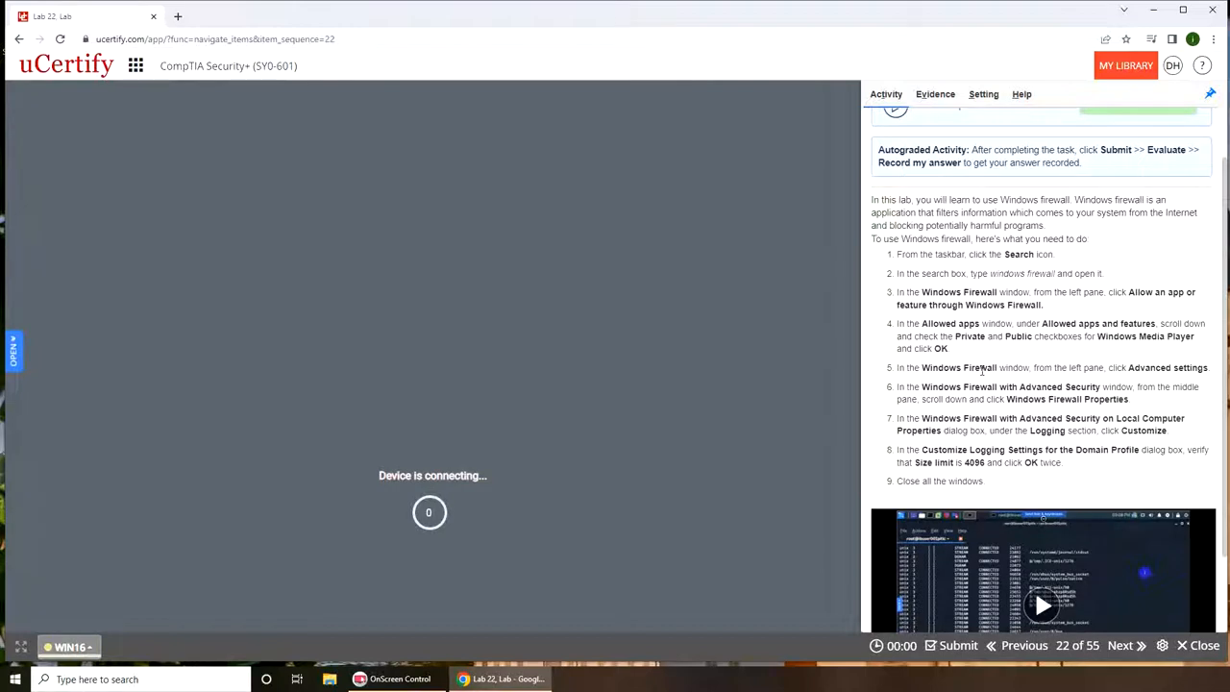
pyautogui.scroll(-3)
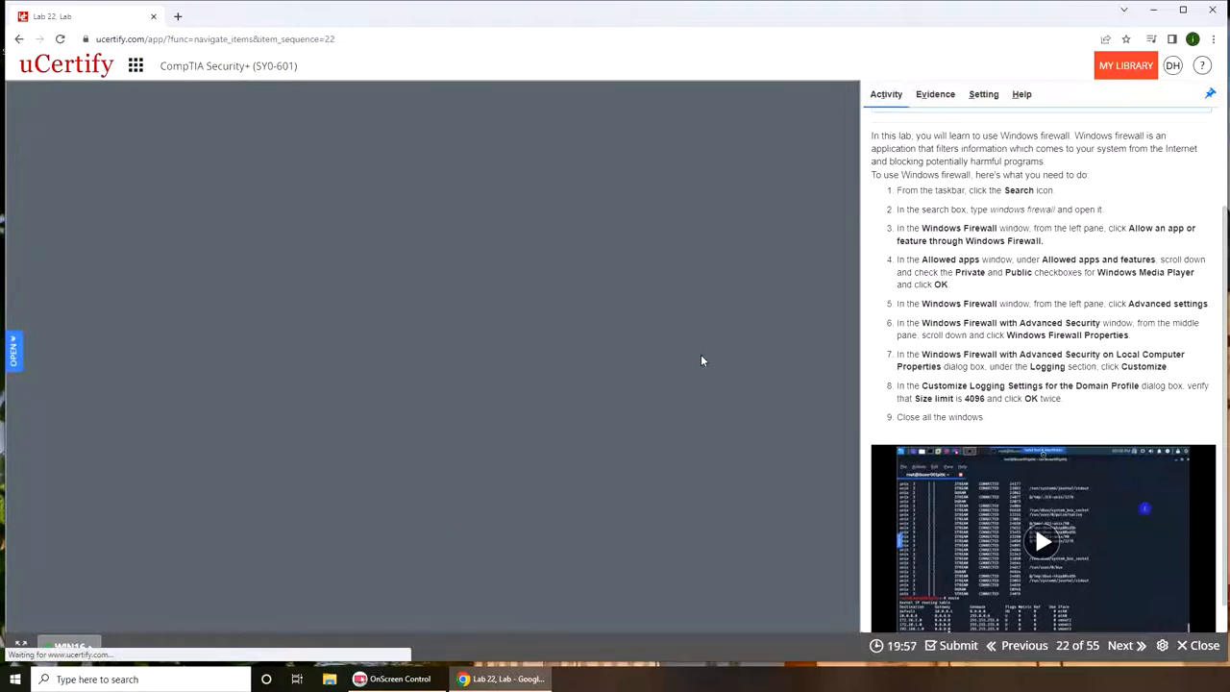
pyautogui.moveTo(721, 576)
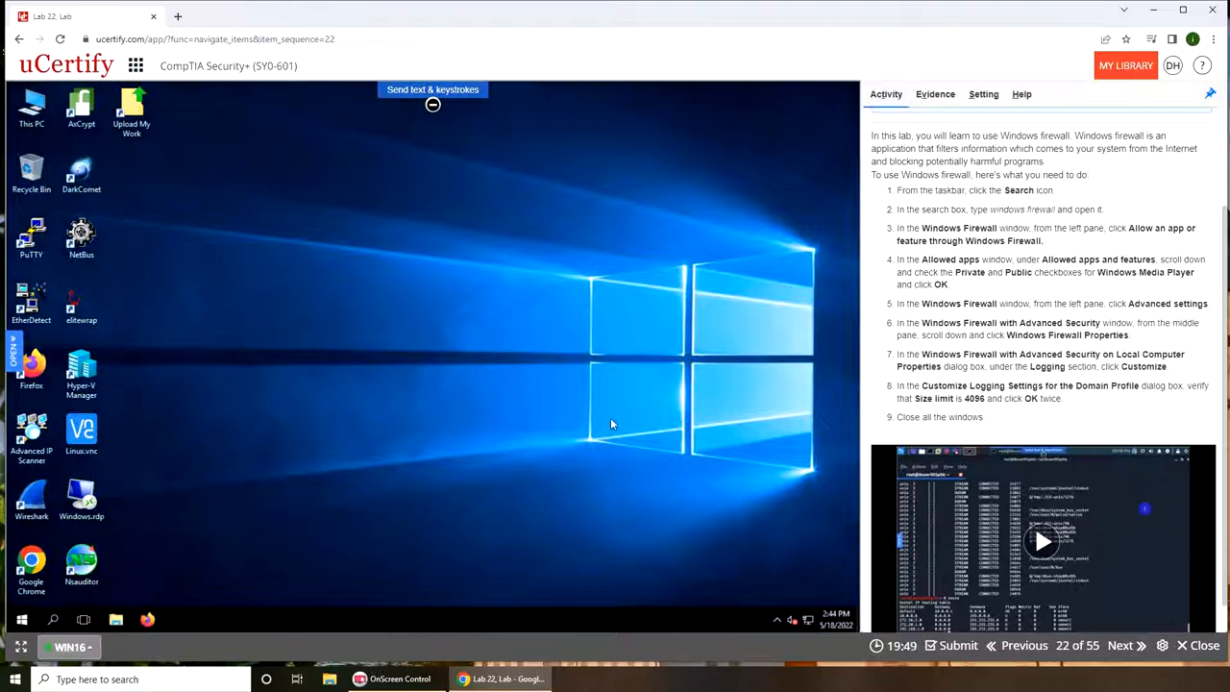
pyautogui.moveTo(653, 293)
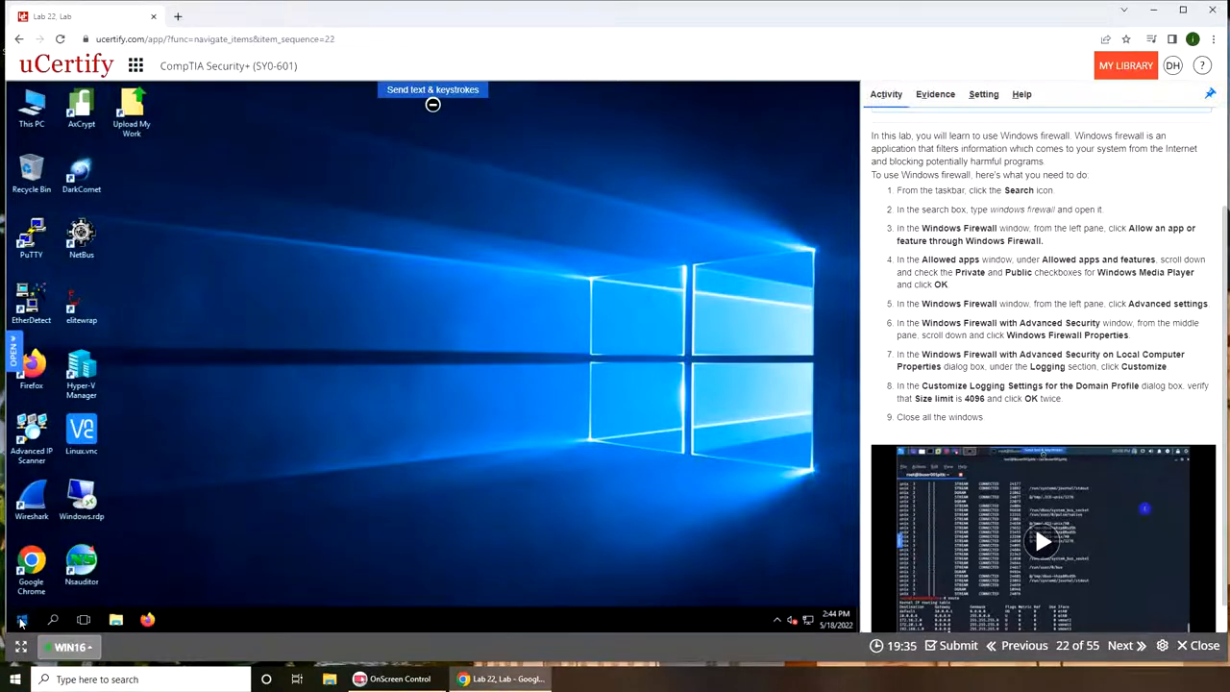
# - Search the Start menu for 'windows firewall' to reach Windows Firewall with Advanced Security
pyautogui.click(21, 618)
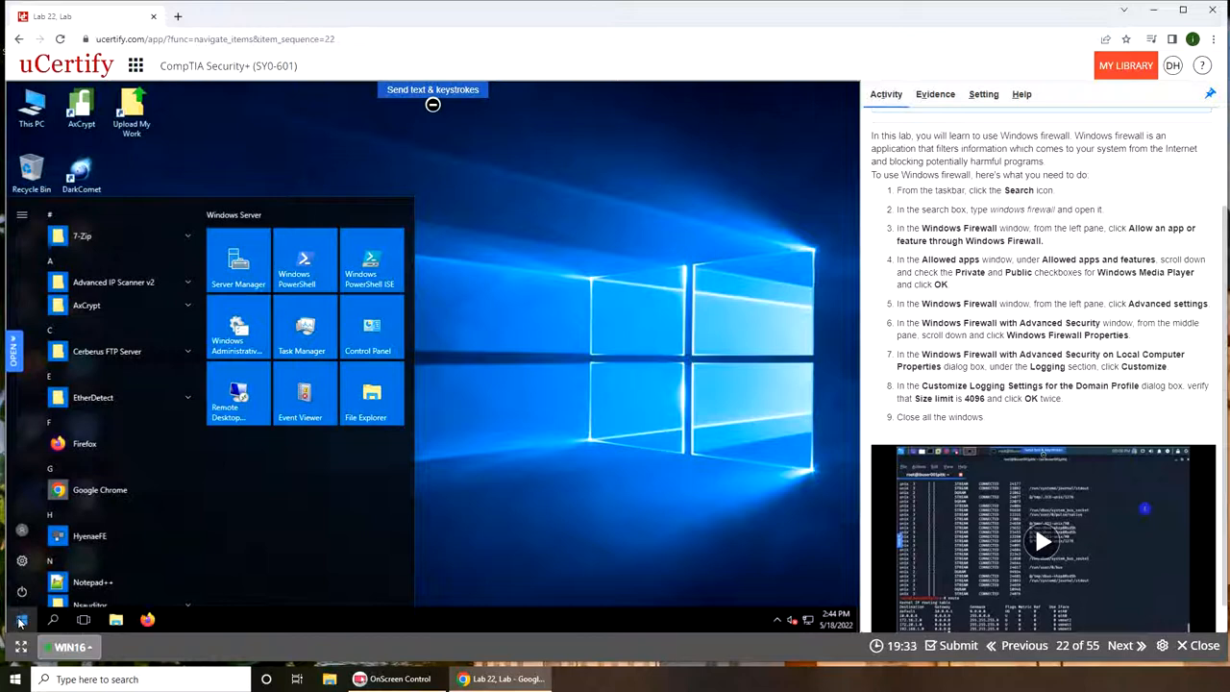
pyautogui.write('windows firewall')
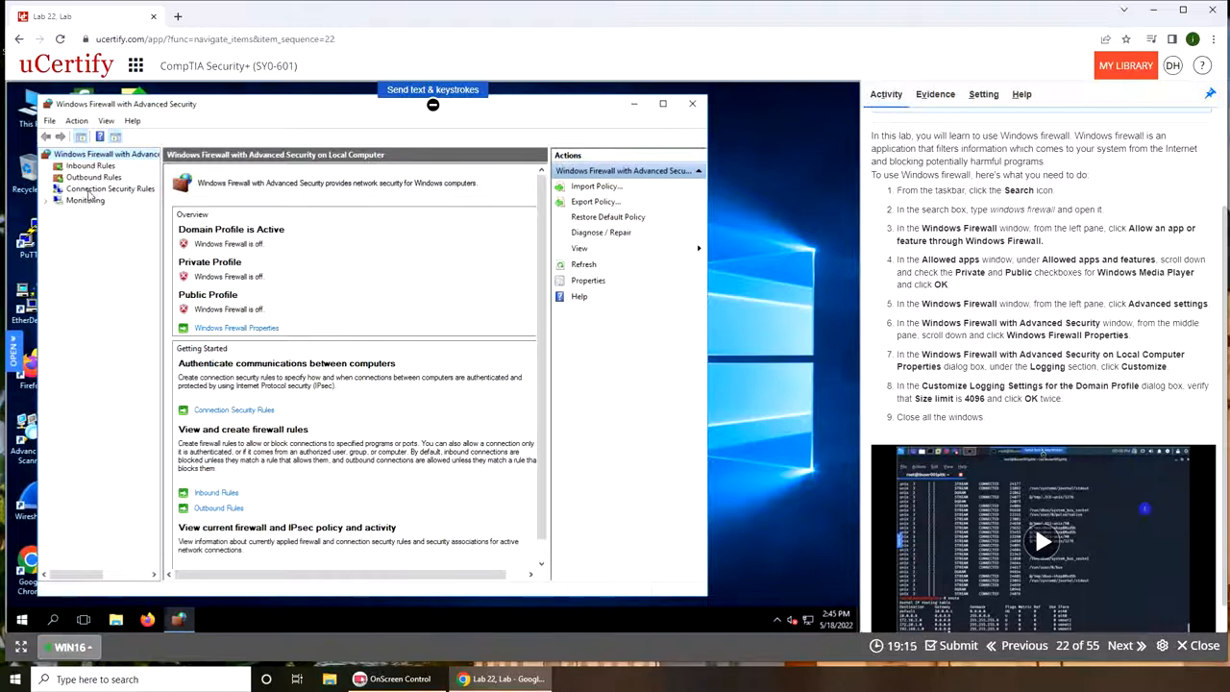
pyautogui.moveTo(90, 285)
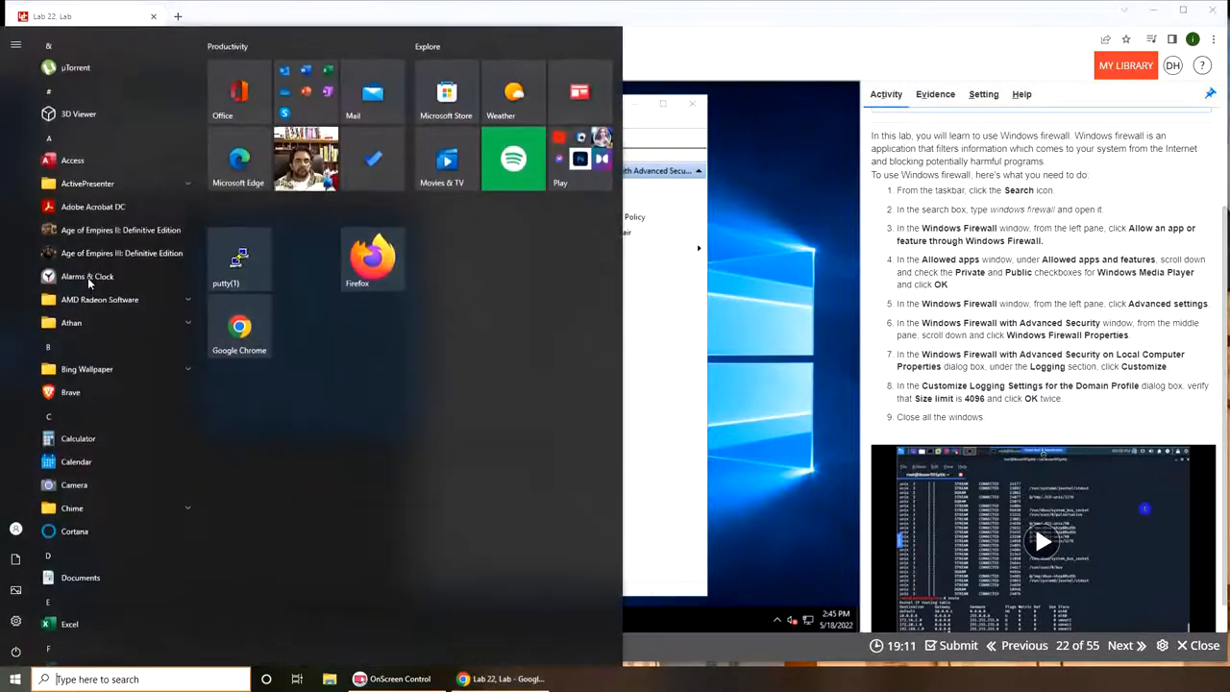
pyautogui.write('window')
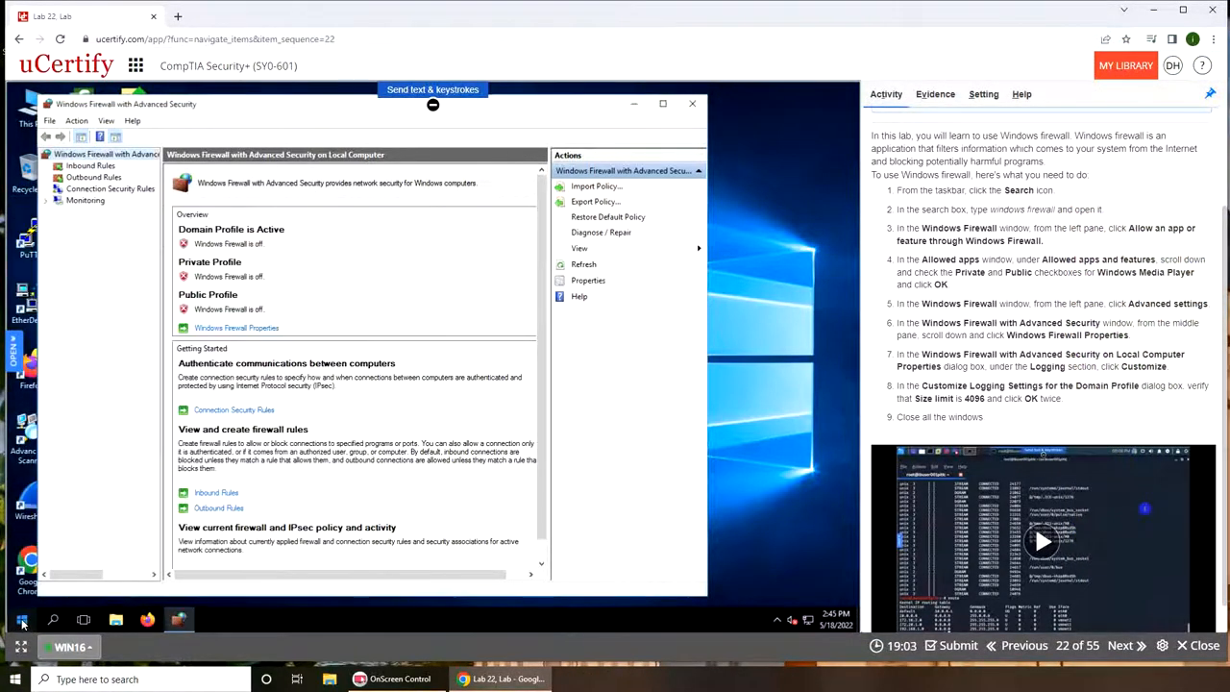
pyautogui.write('windows fire')
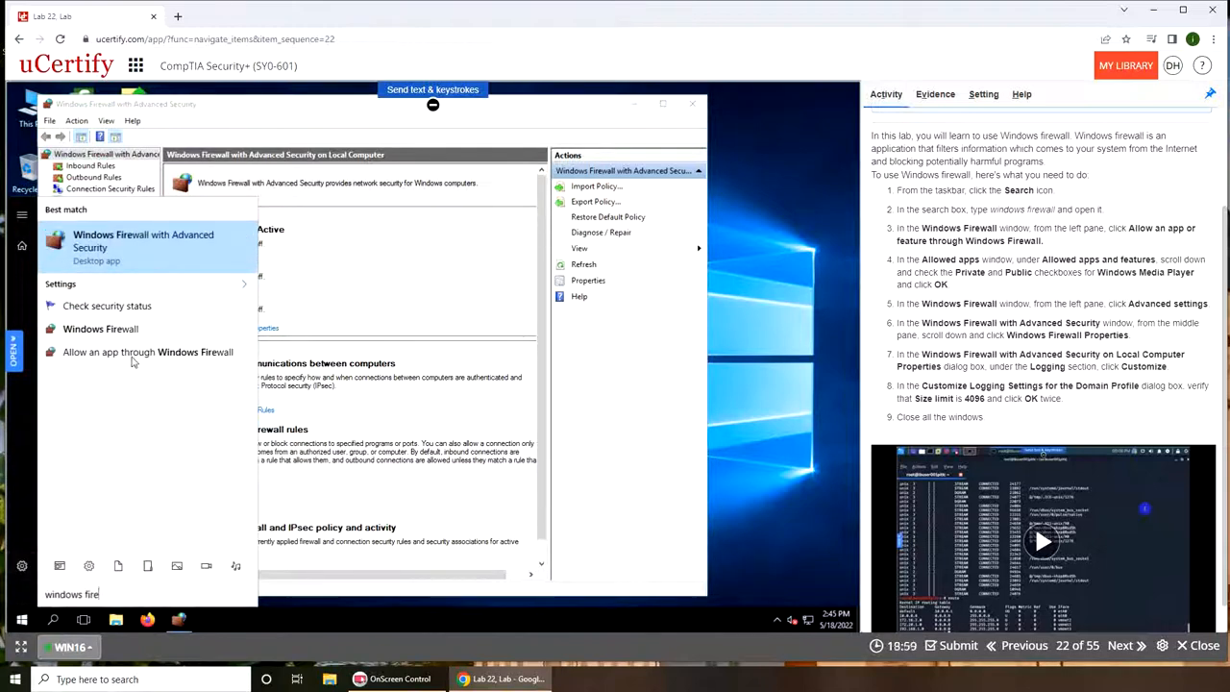
# - Show the apps and features allowed through Windows Firewall
pyautogui.click(100, 329)
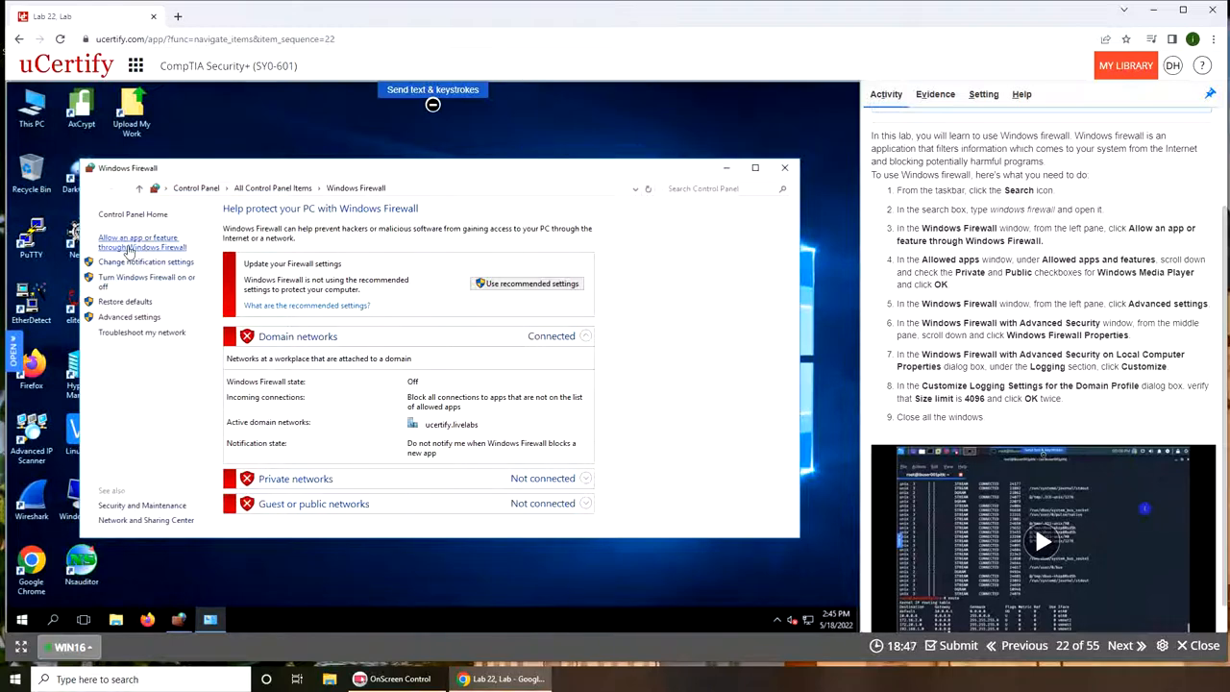
pyautogui.click(142, 243)
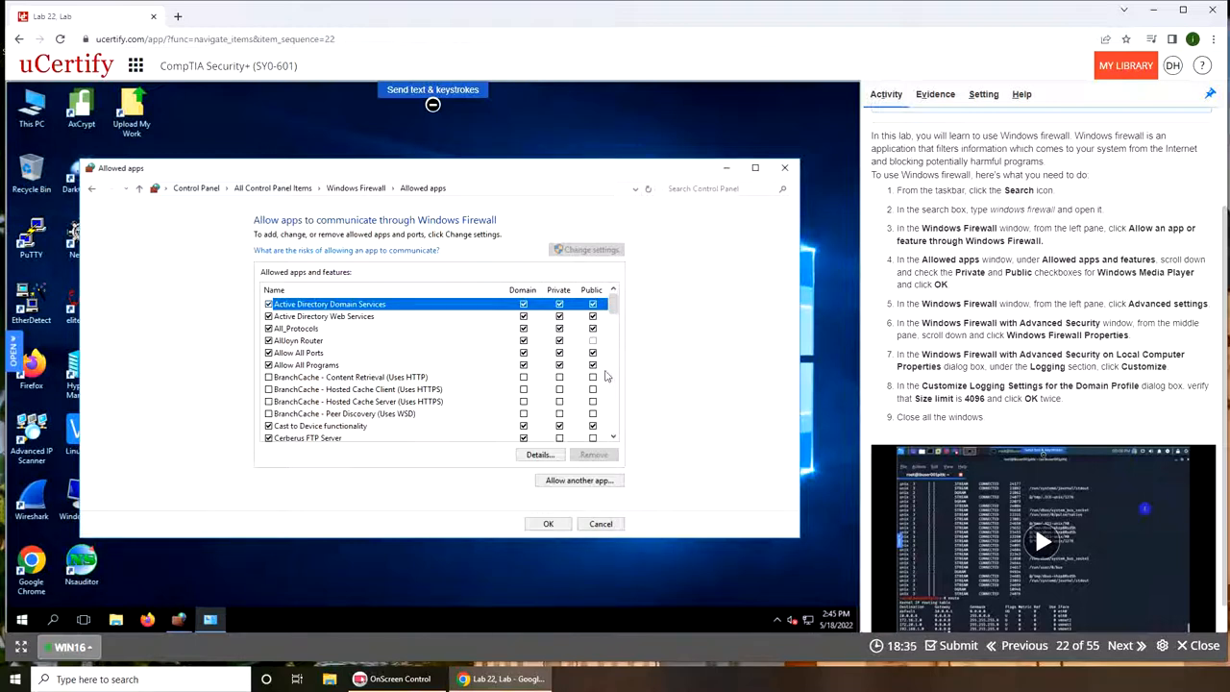
# - Allow Windows Media Player on Private and Public networks and save the allowed apps list
pyautogui.scroll(-3)
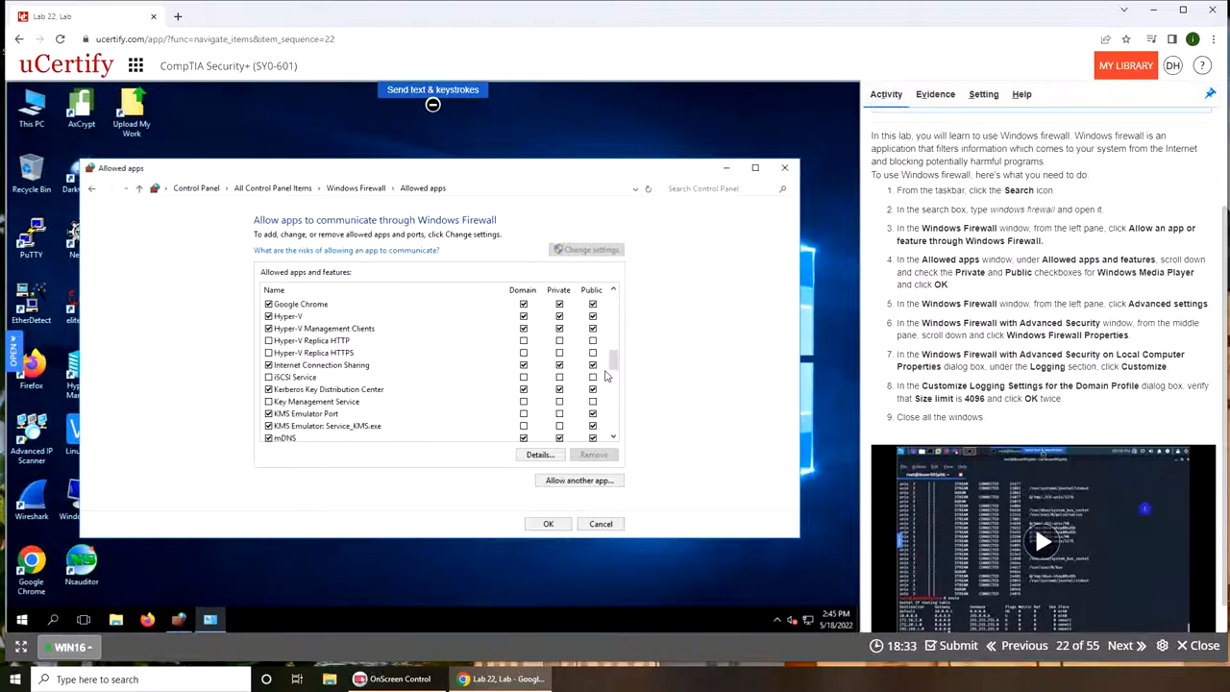
pyautogui.scroll(-3)
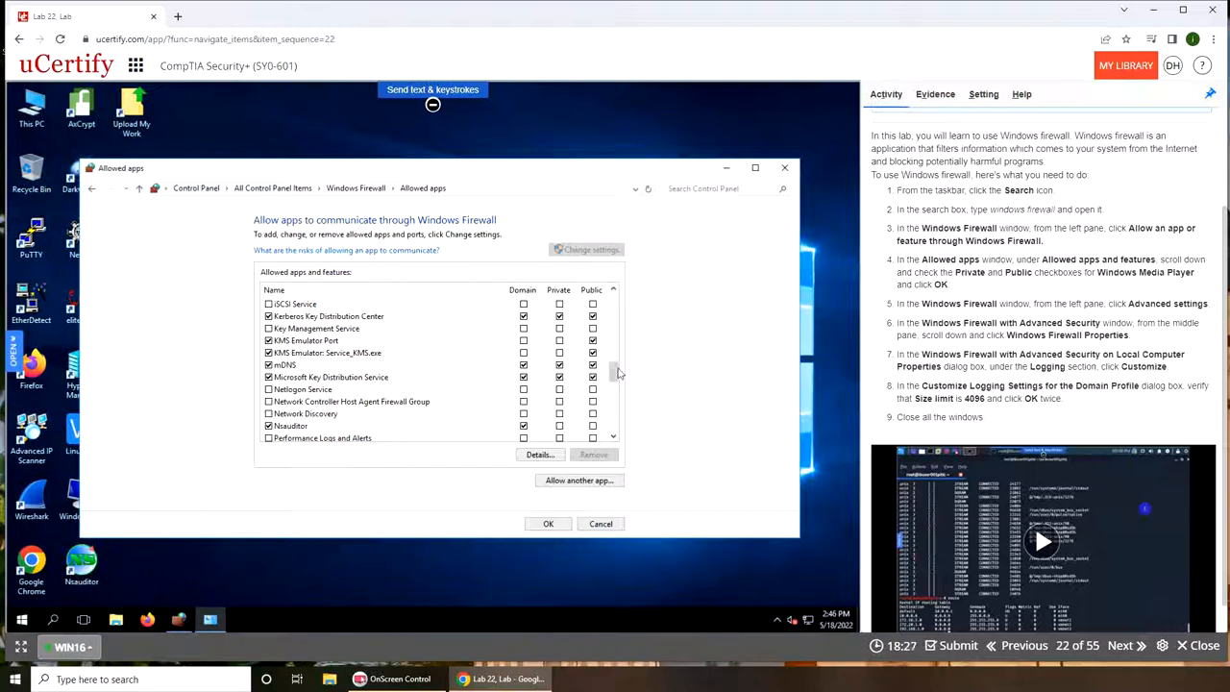
pyautogui.scroll(-3)
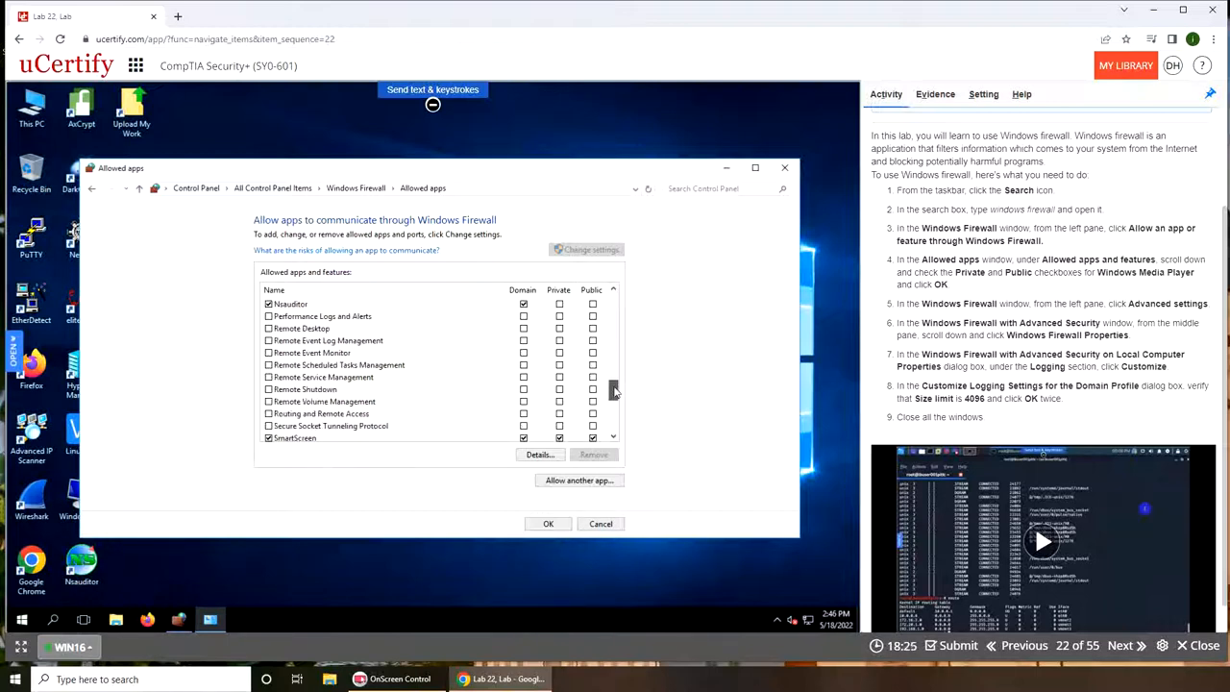
pyautogui.scroll(-3)
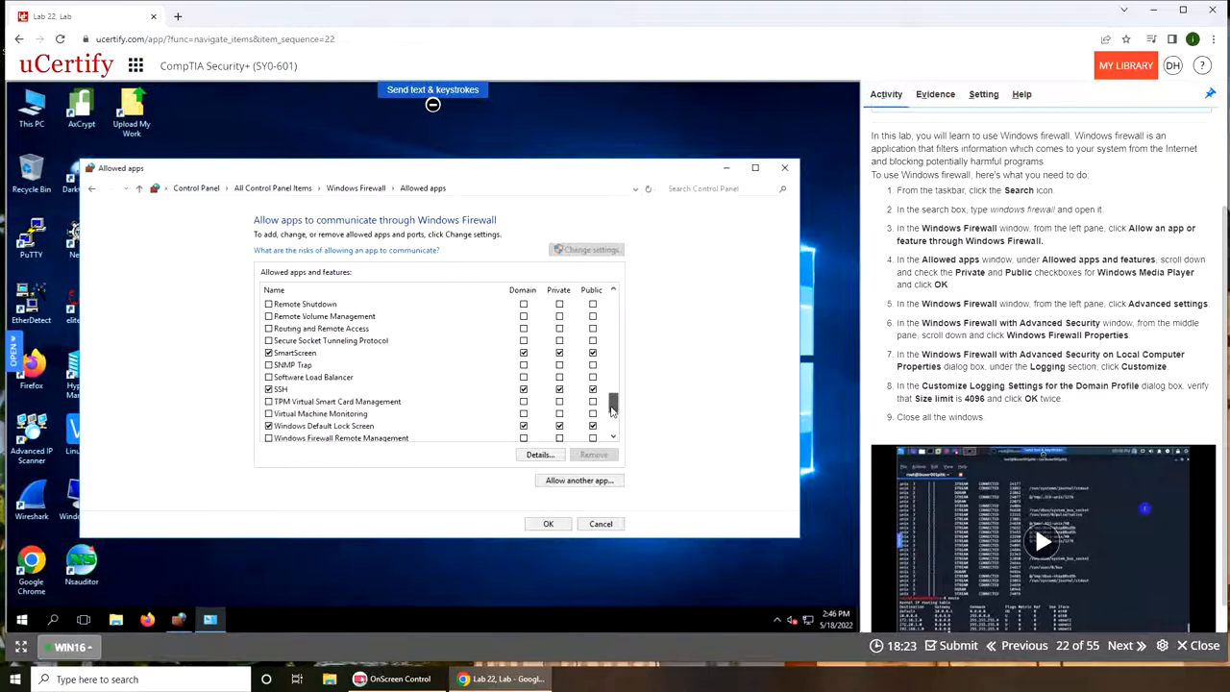
pyautogui.scroll(-3)
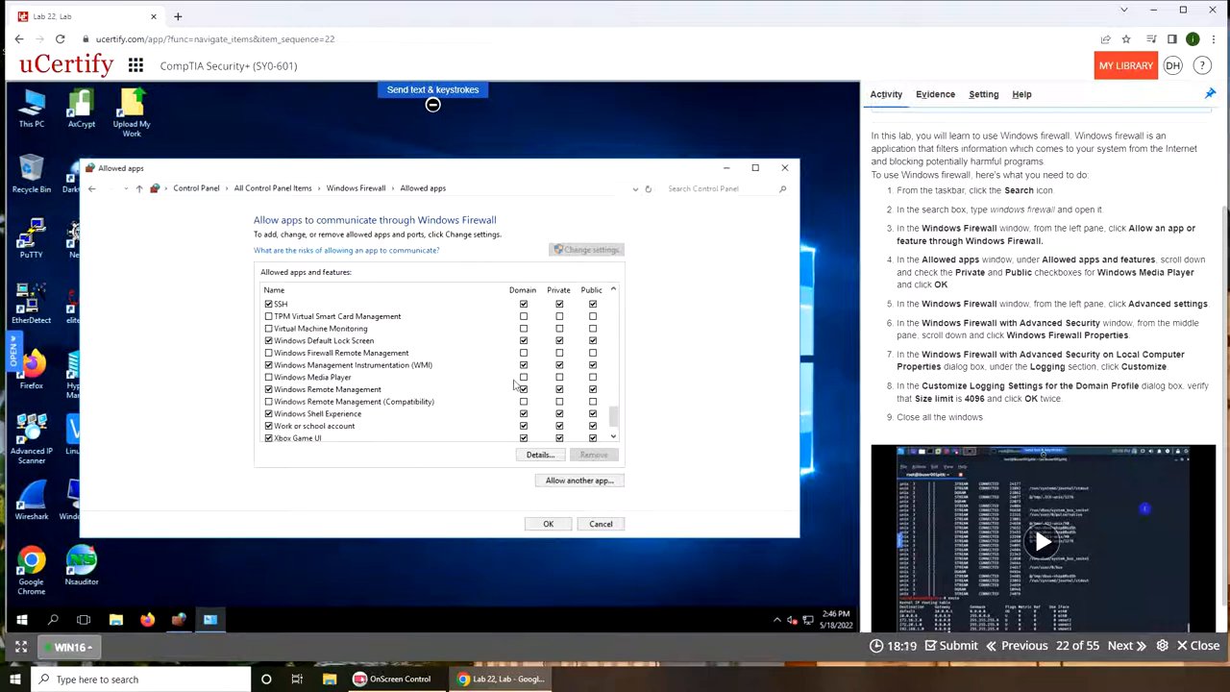
pyautogui.click(311, 377)
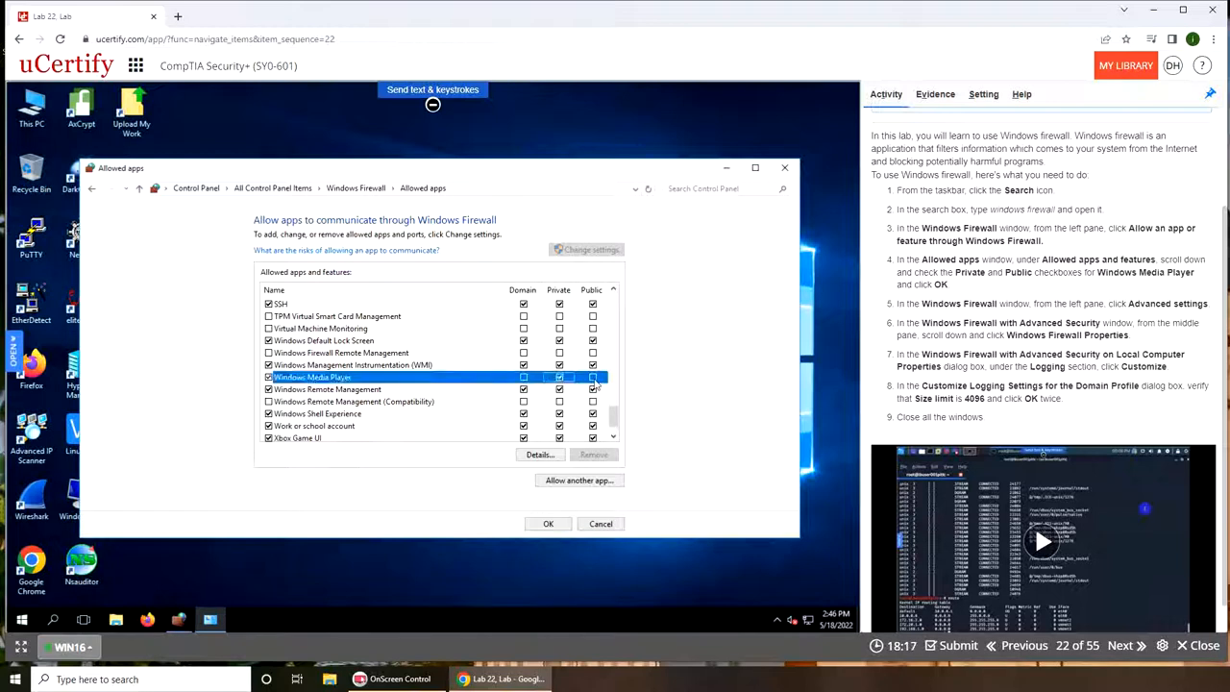
pyautogui.click(592, 377)
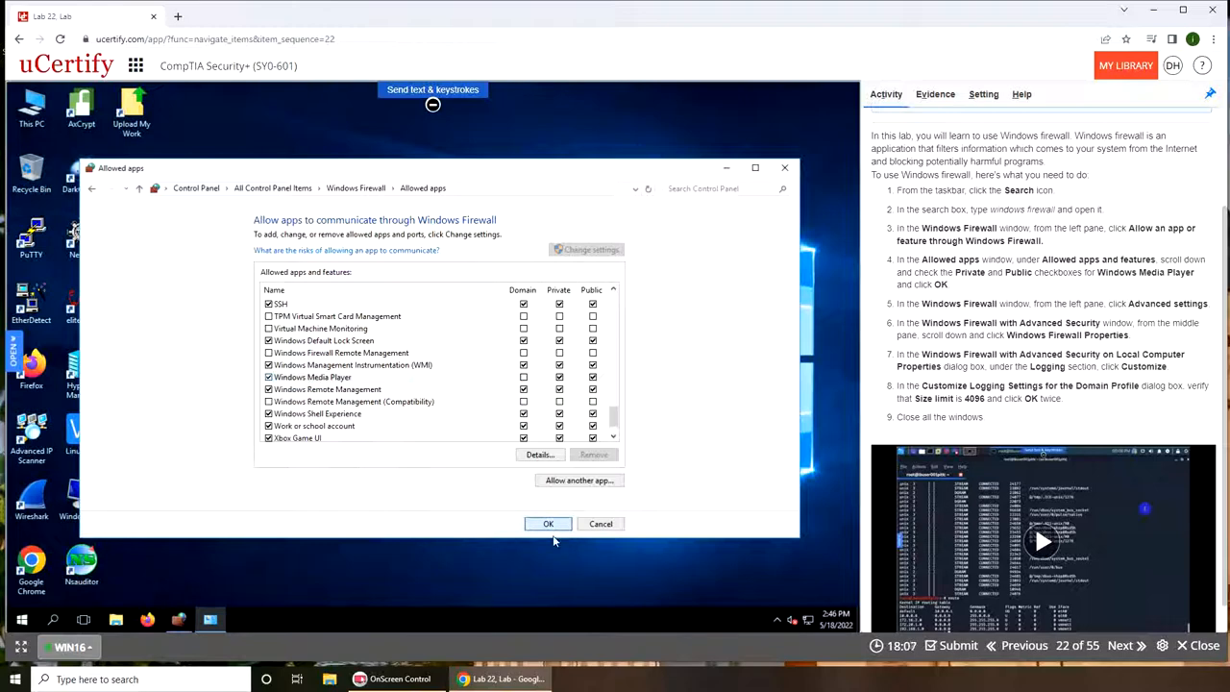
pyautogui.click(548, 523)
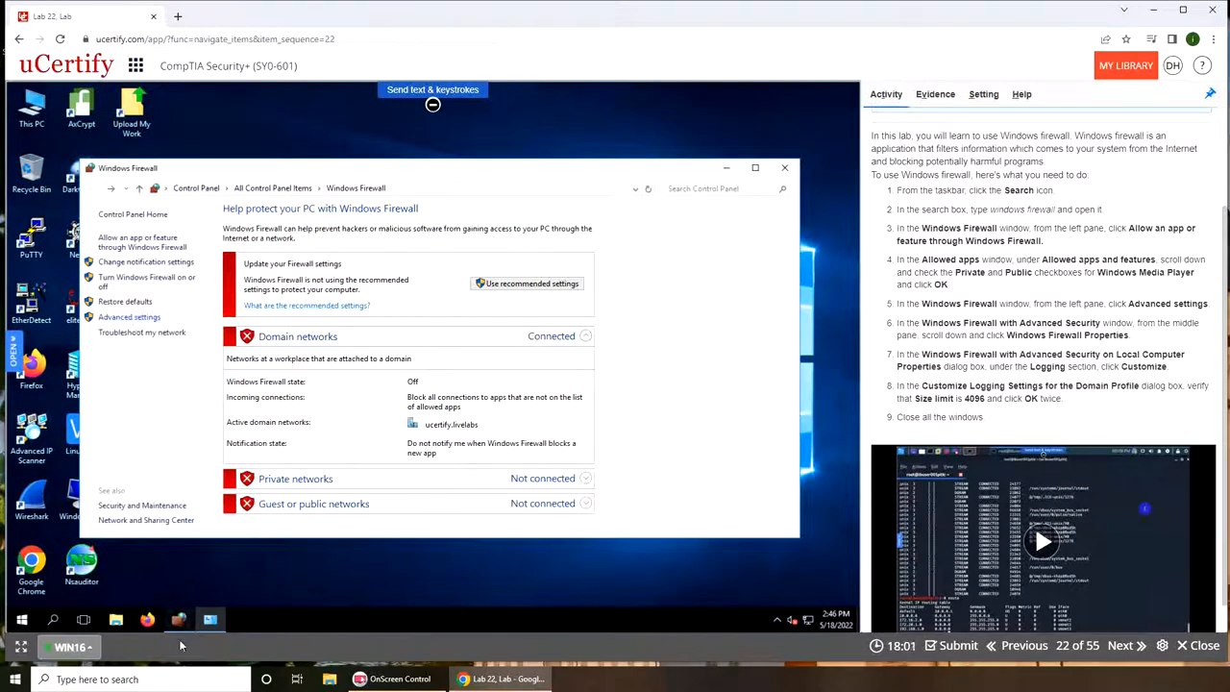
pyautogui.moveTo(177, 619)
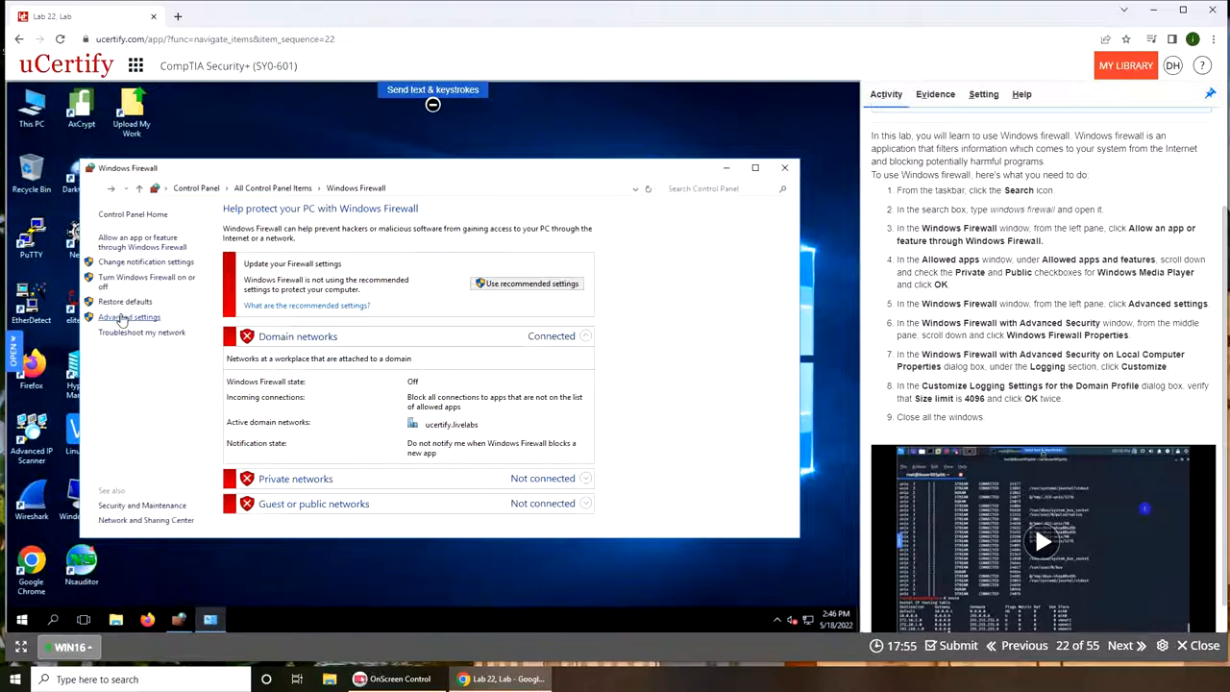
# - Go to Advanced settings to reach the Advanced Security console for the local computer
pyautogui.click(129, 317)
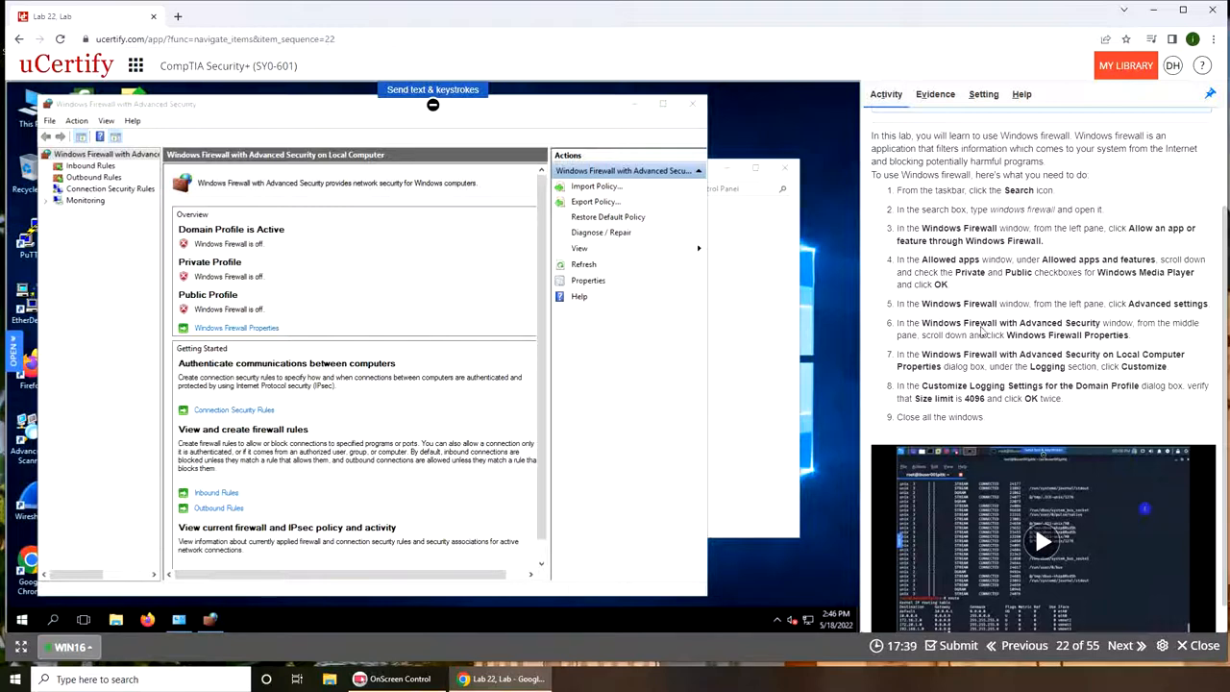
pyautogui.moveTo(946, 354)
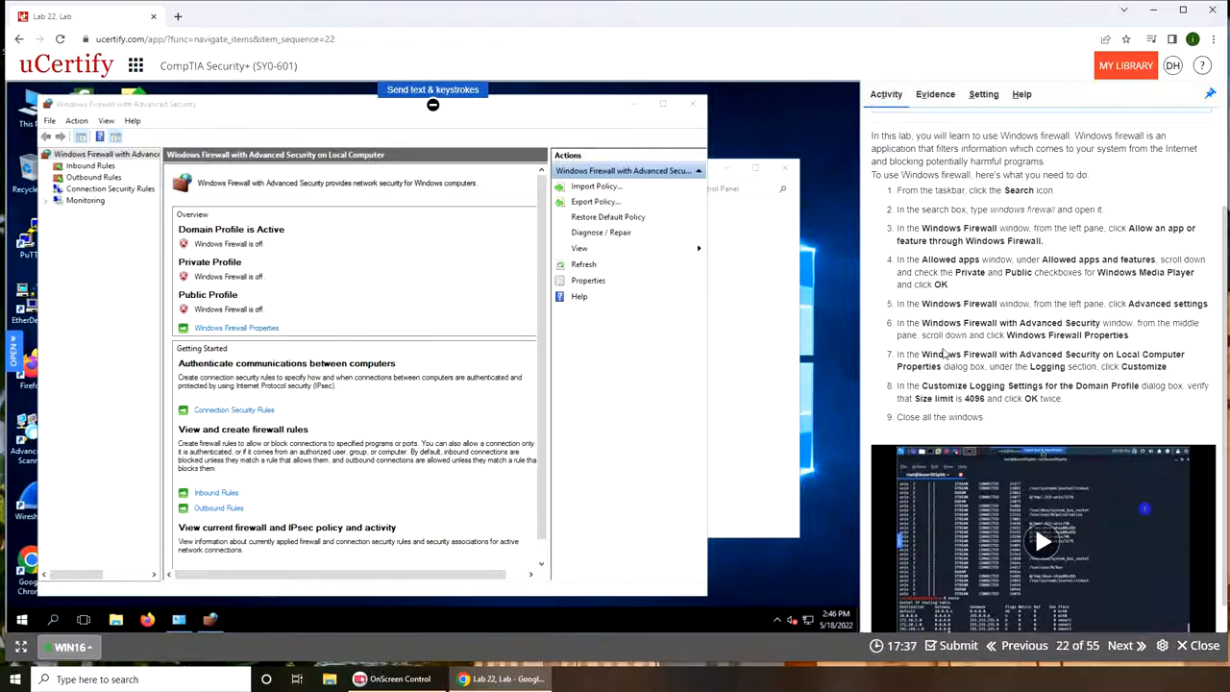
pyautogui.moveTo(421, 308)
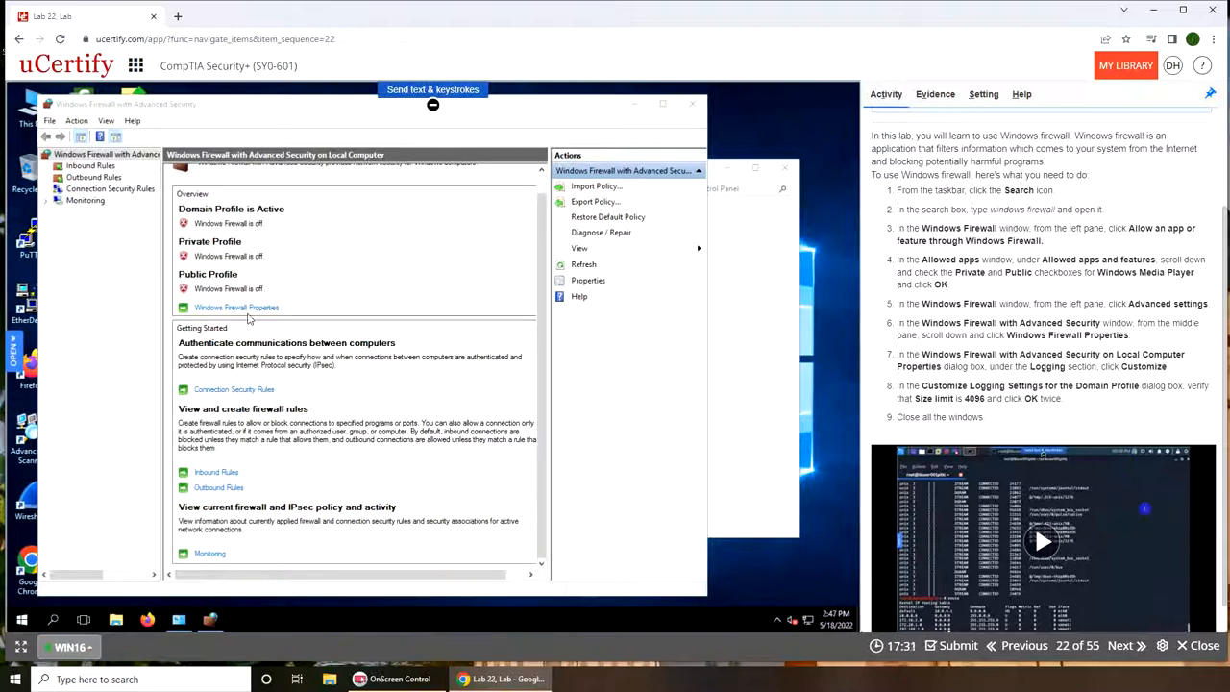
# - Customize the Domain Profile logging in Windows Firewall Properties with a 4096 KB size limit
pyautogui.click(236, 308)
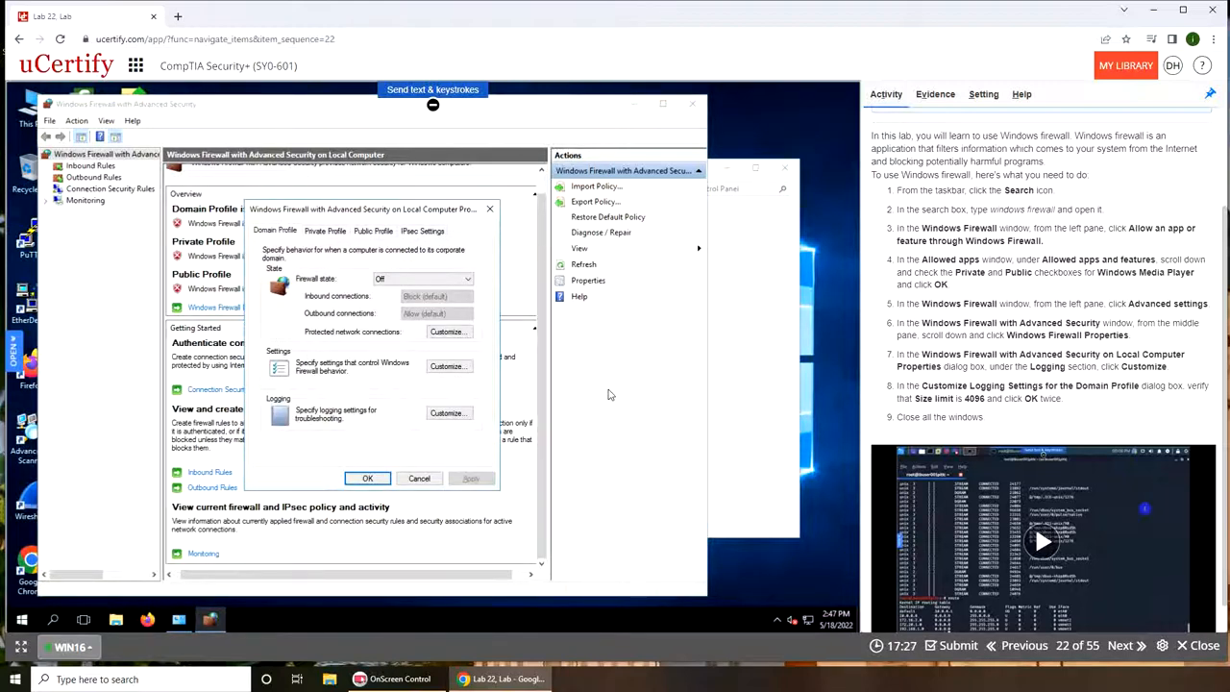
pyautogui.moveTo(592, 408)
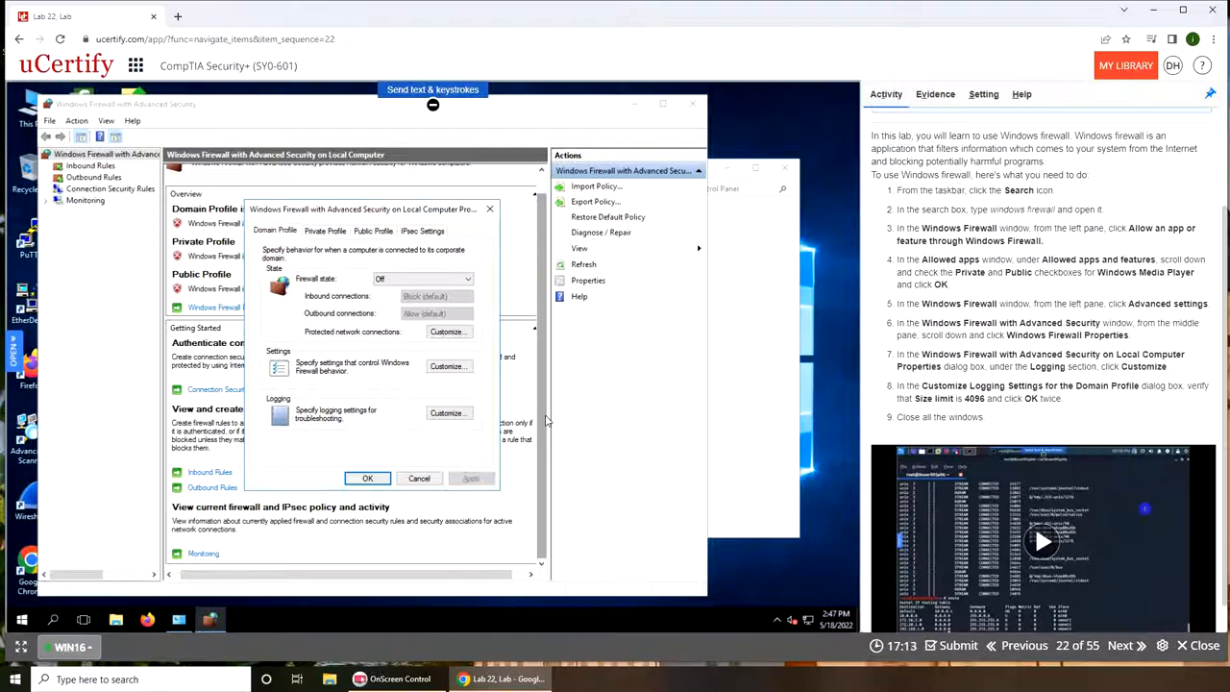
pyautogui.moveTo(448, 423)
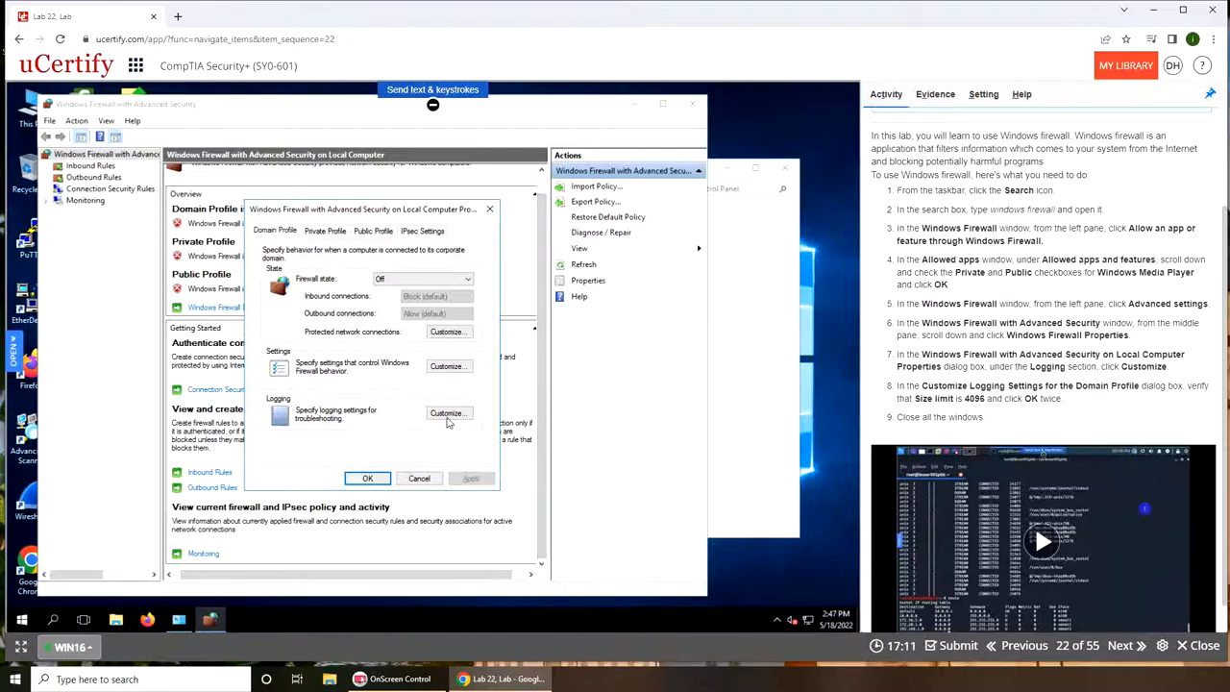
pyautogui.click(446, 411)
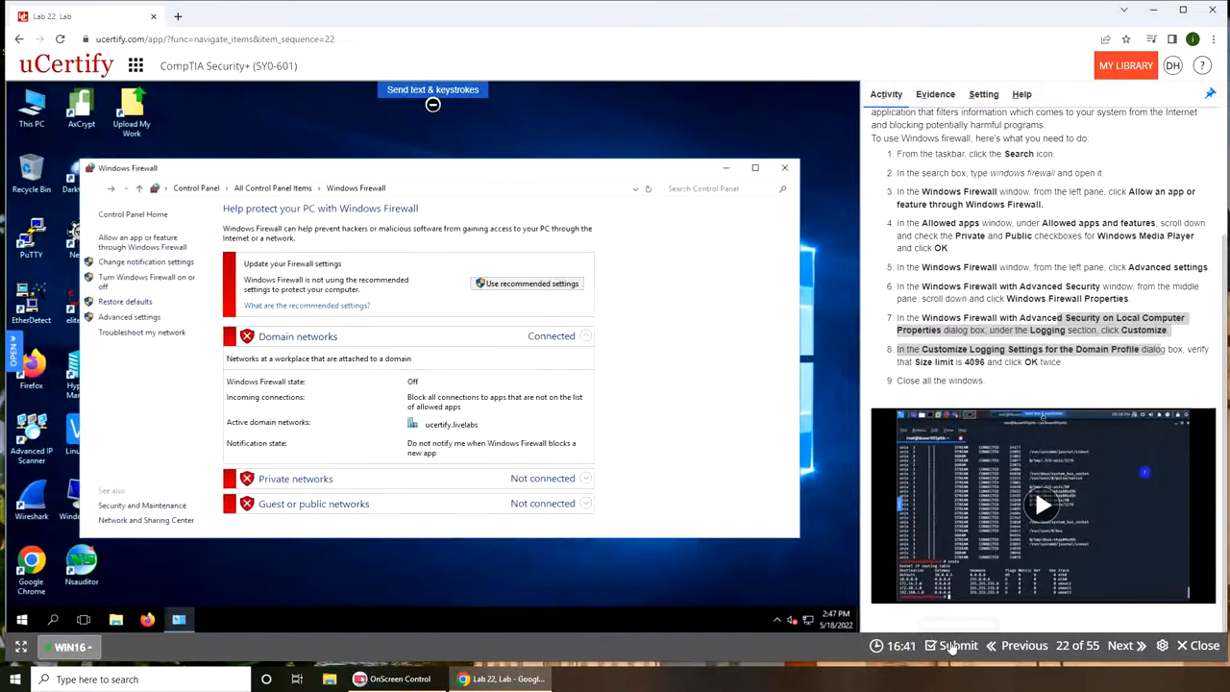
# - Submit the lab for grading and record the Correct answer
pyautogui.click(957, 646)
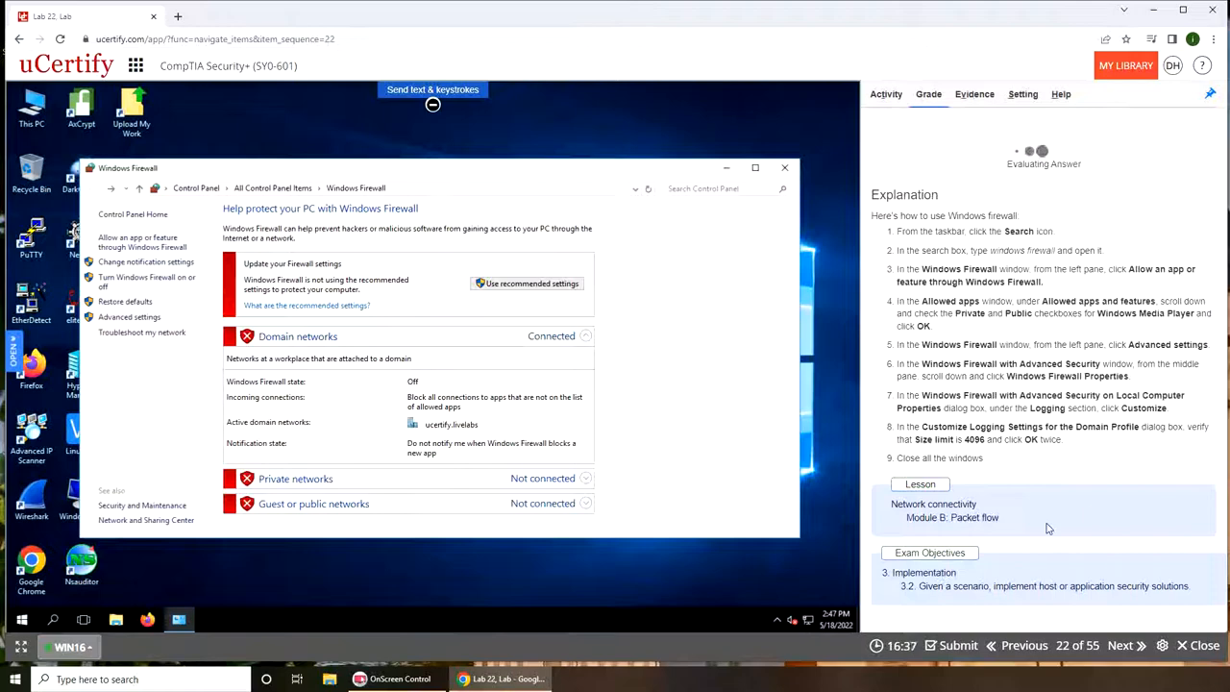
pyautogui.click(957, 646)
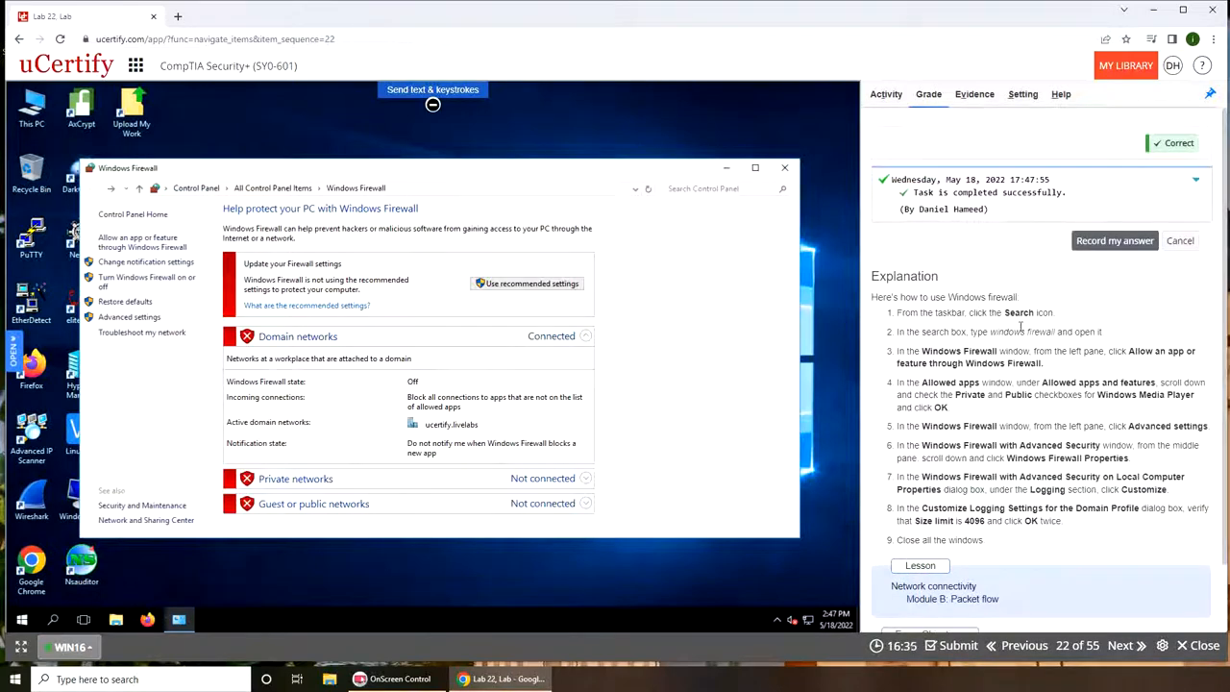
pyautogui.click(1115, 241)
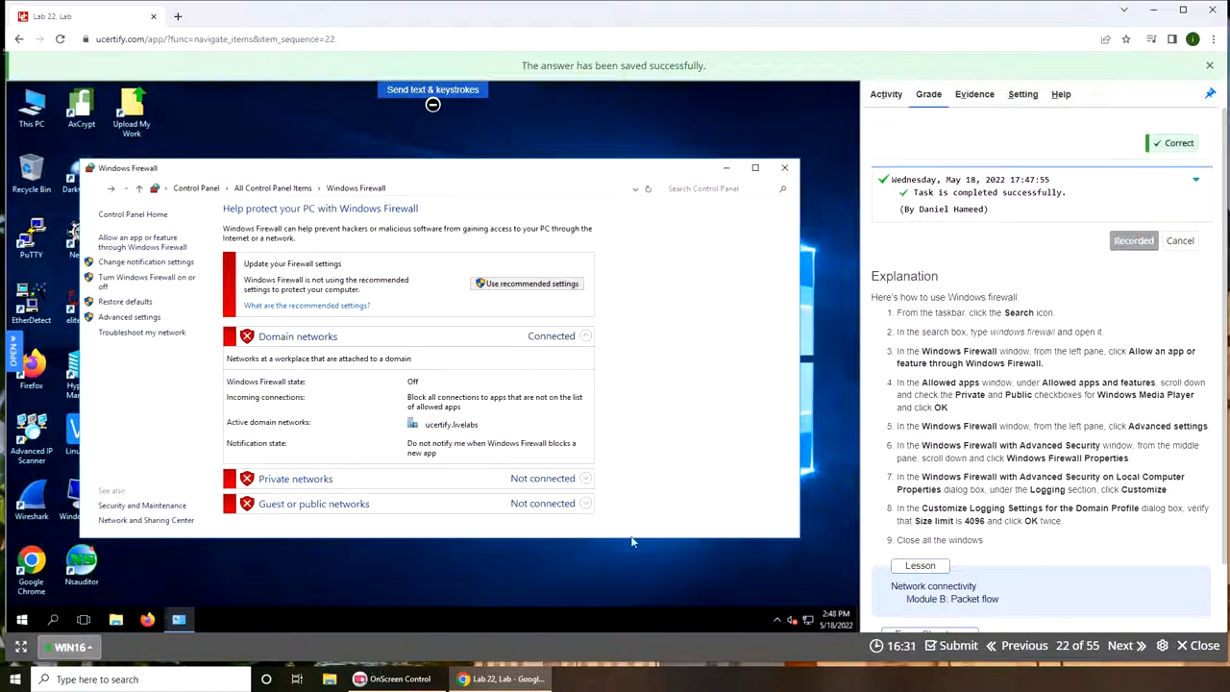
pyautogui.moveTo(615, 519)
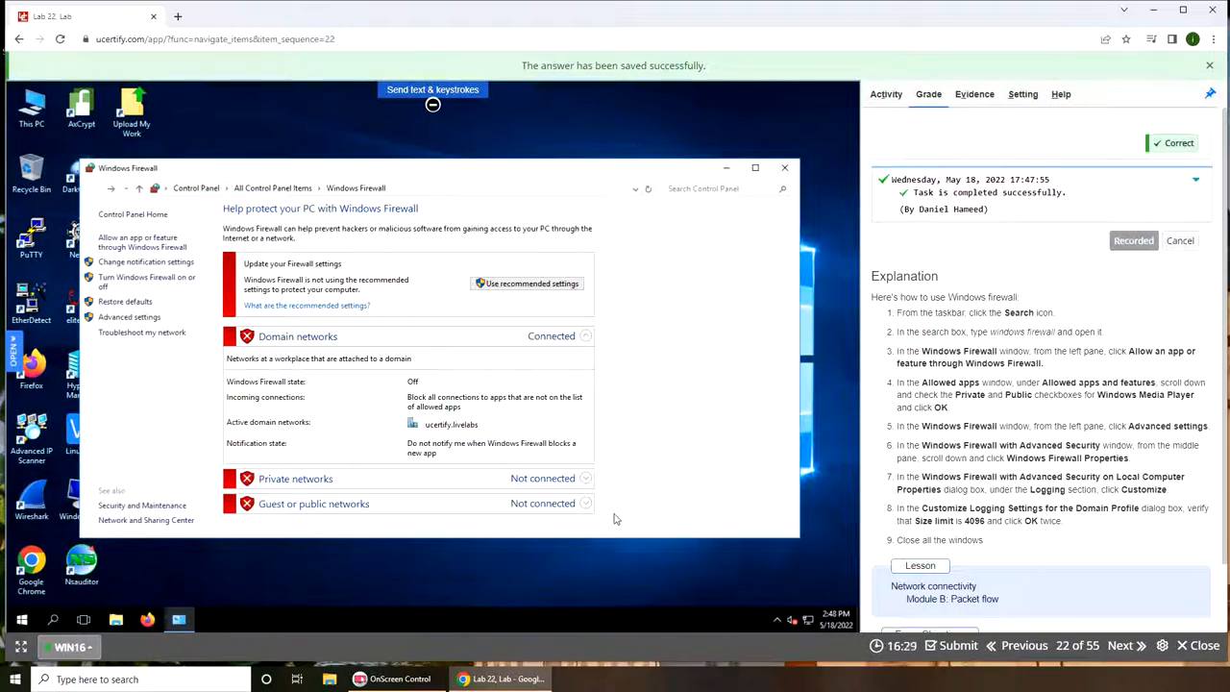
pyautogui.moveTo(749, 359)
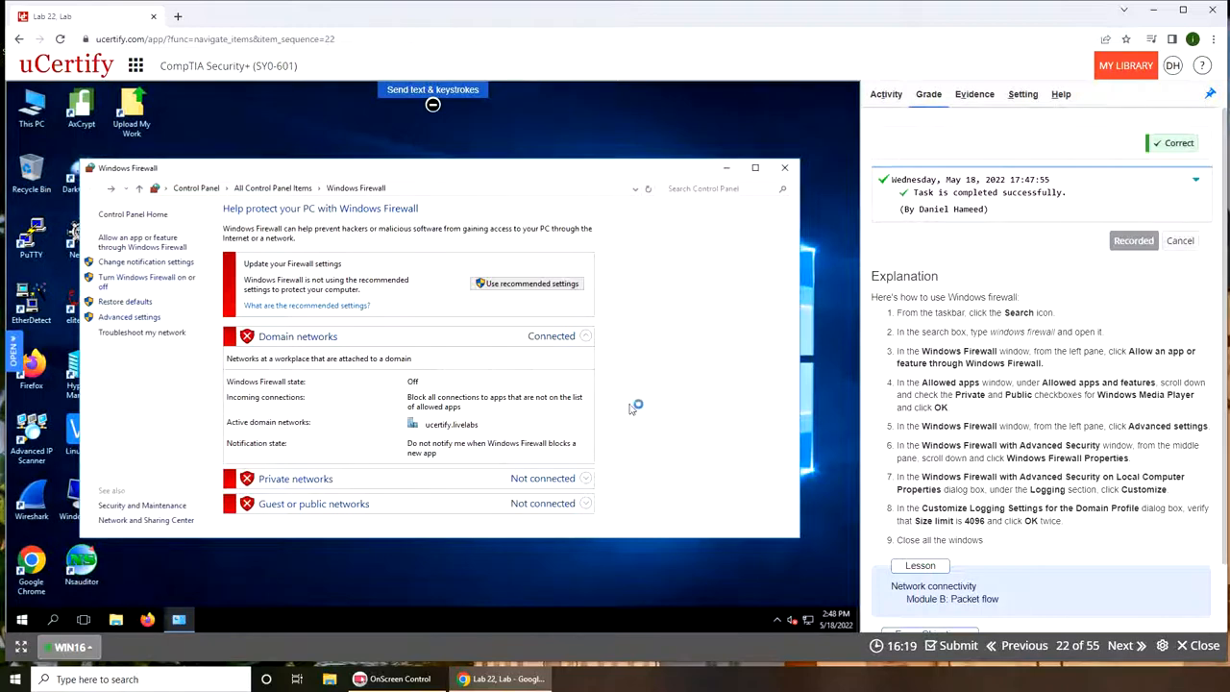
# - Reopen the domain logging settings, confirm the 4,096 KB size limit and accept them
pyautogui.click(129, 318)
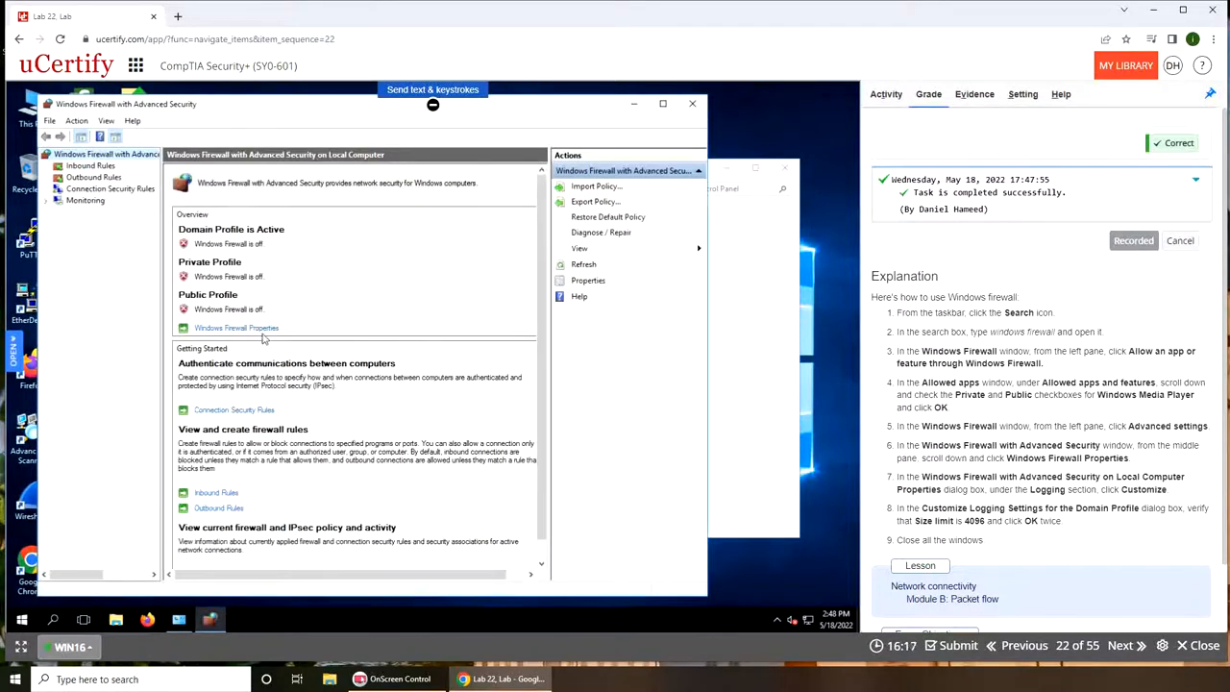
pyautogui.click(234, 326)
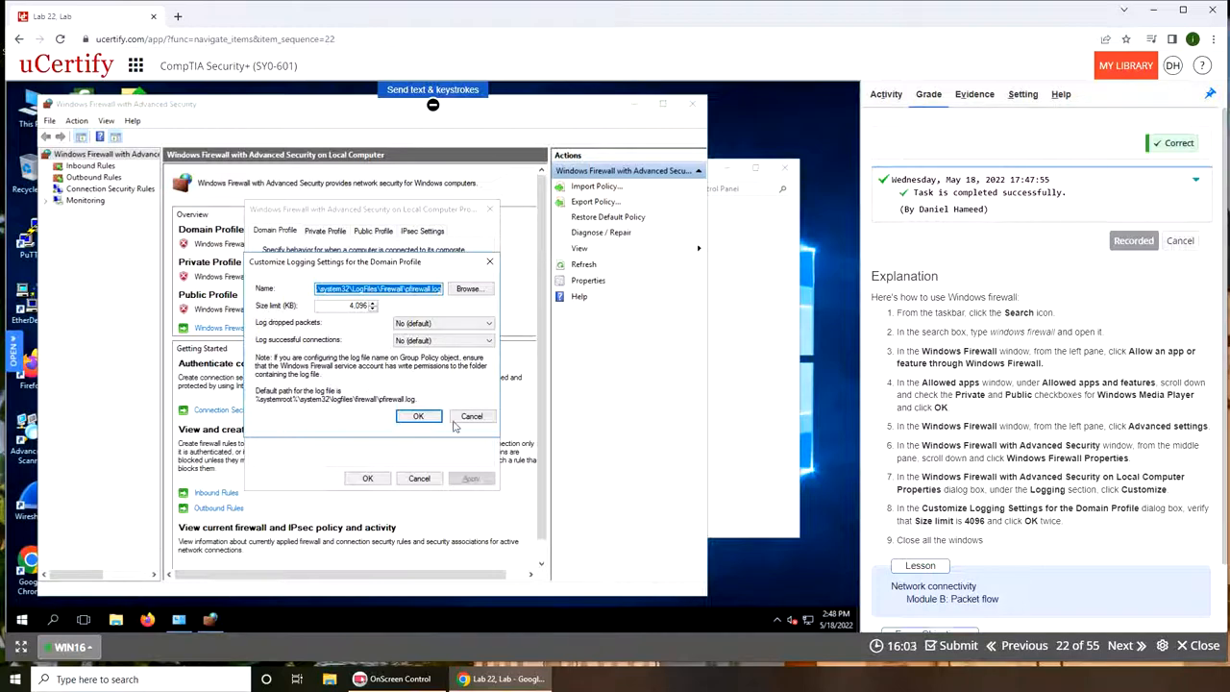
pyautogui.click(419, 415)
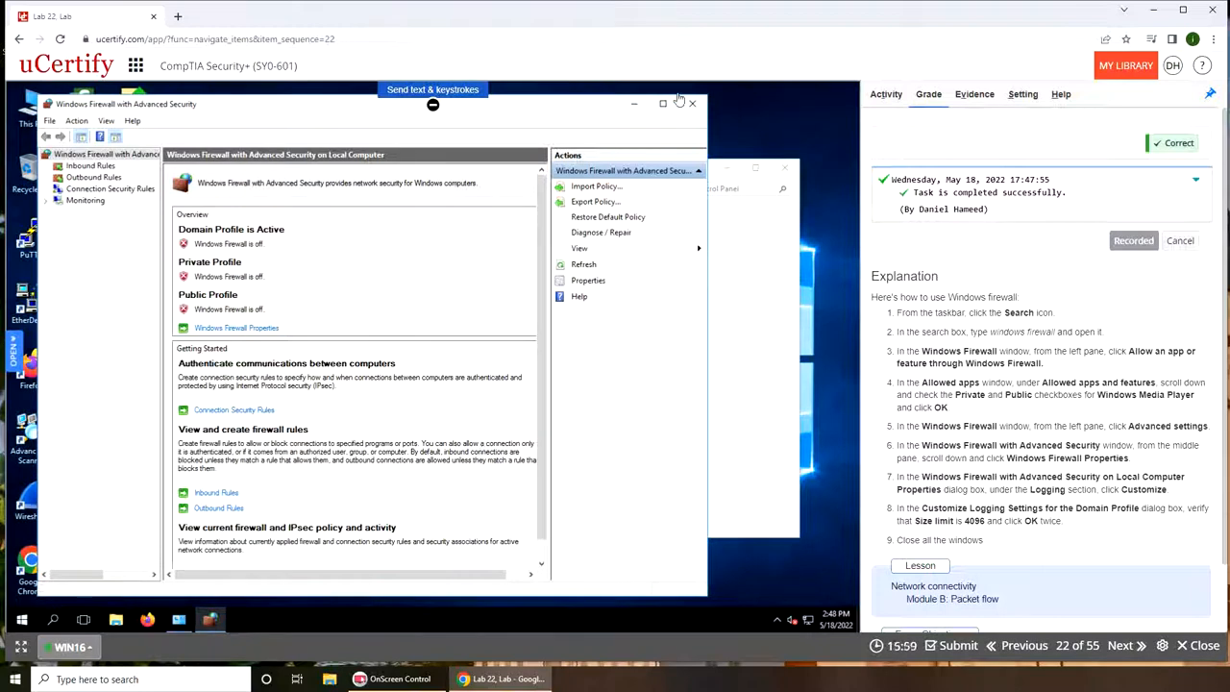
pyautogui.moveTo(1026, 192)
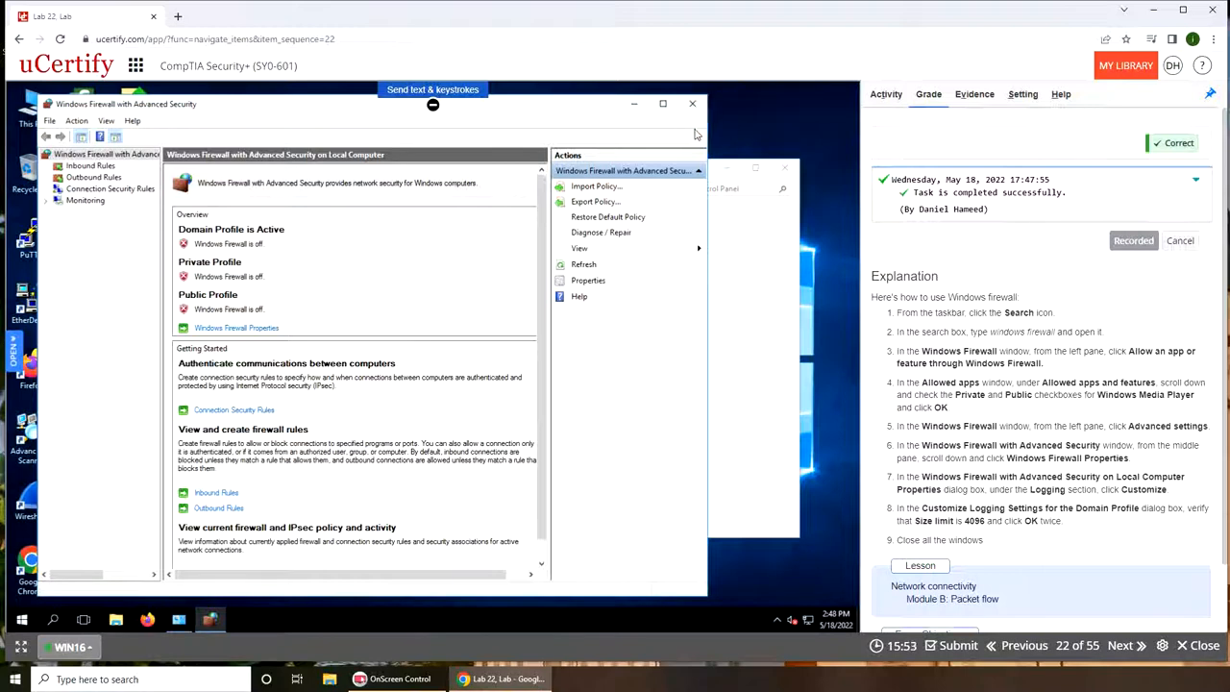
pyautogui.moveTo(949, 246)
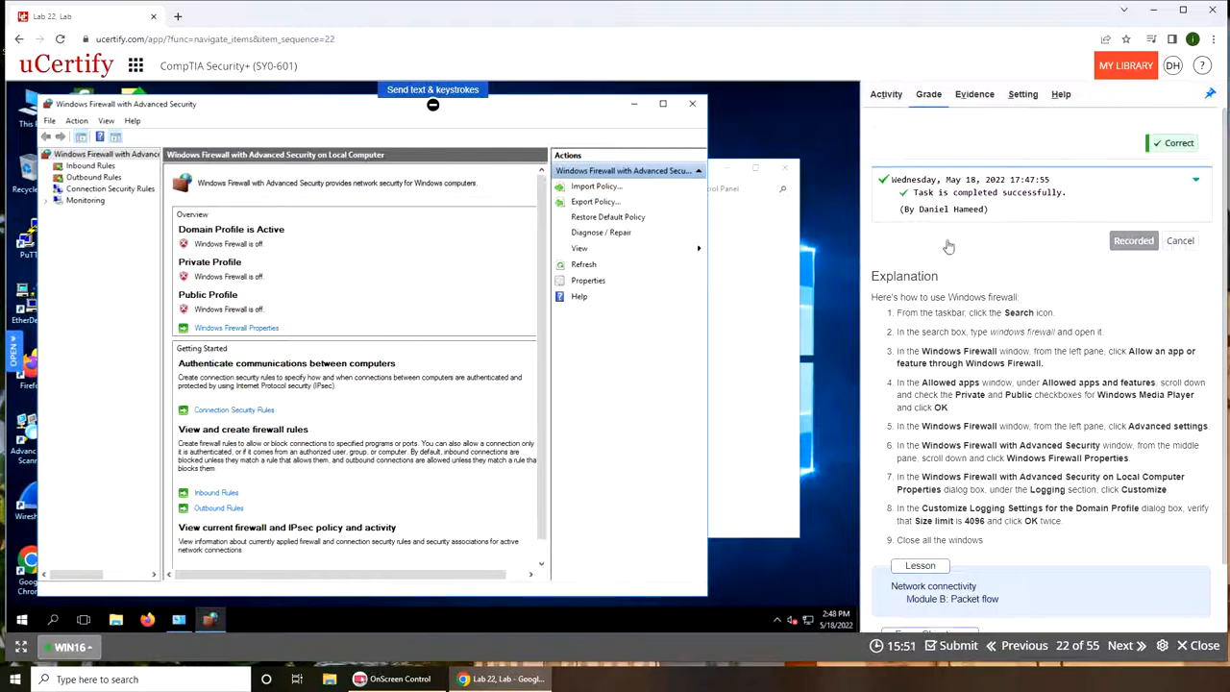